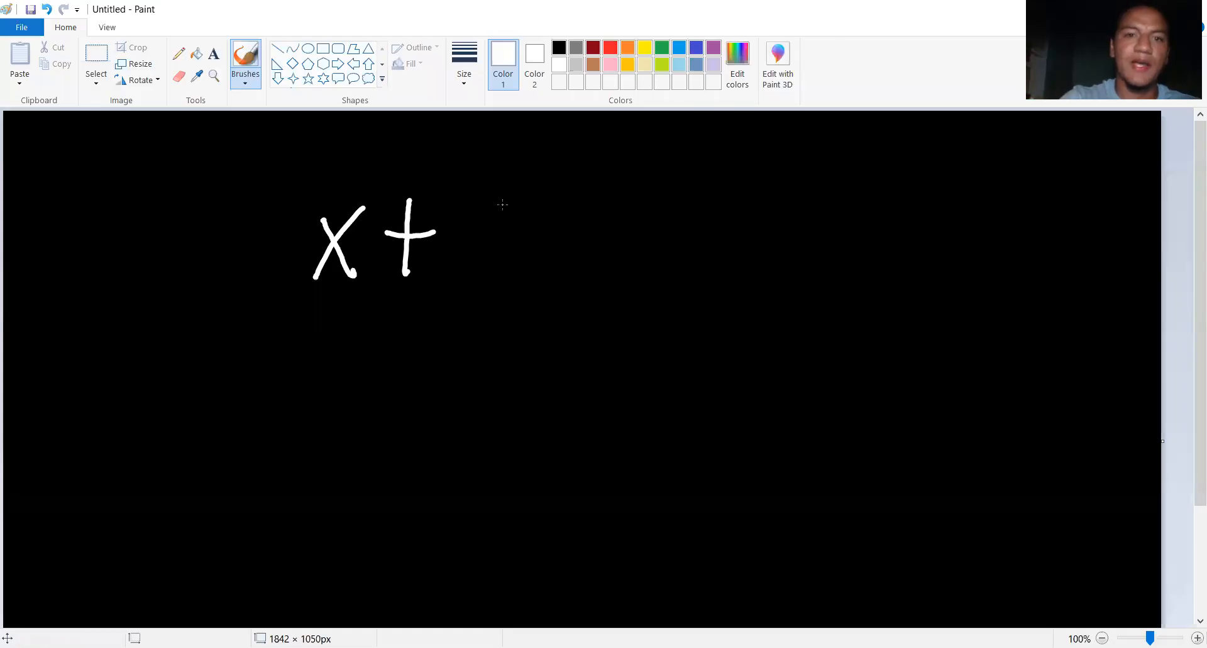
# Step: Draw the white x + y strokes freehand on the black canvas
pyautogui.moveTo(501, 208); pyautogui.dragTo(532, 281)
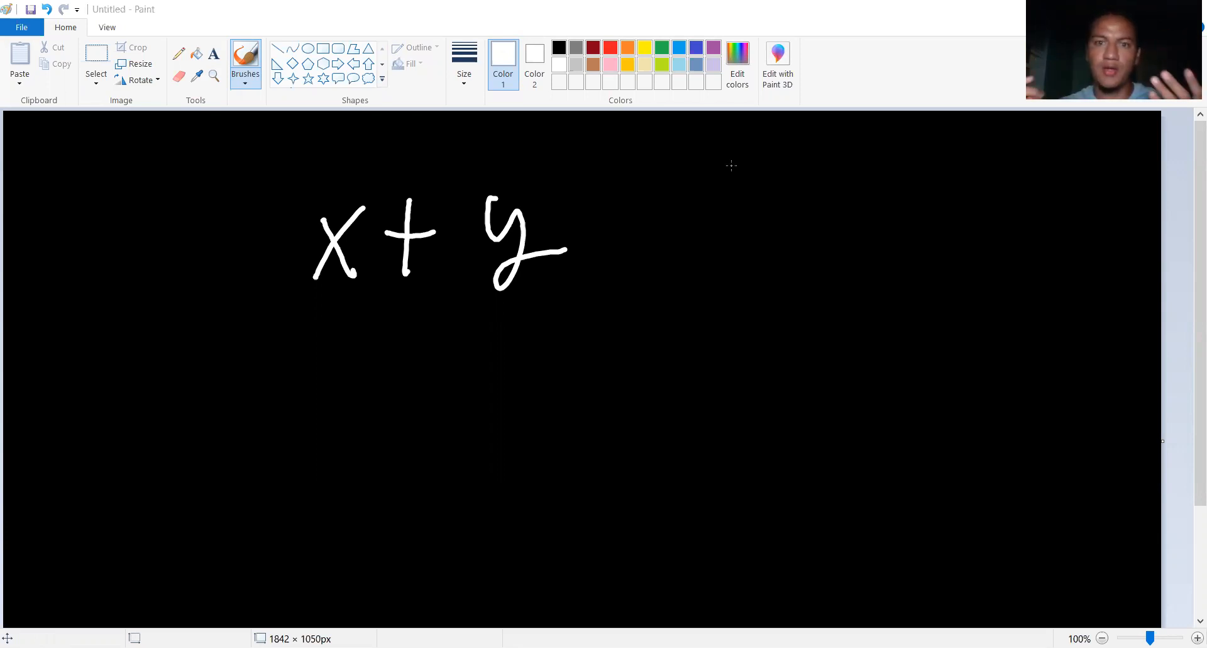
pyautogui.moveTo(414, 397); pyautogui.dragTo(460, 462)
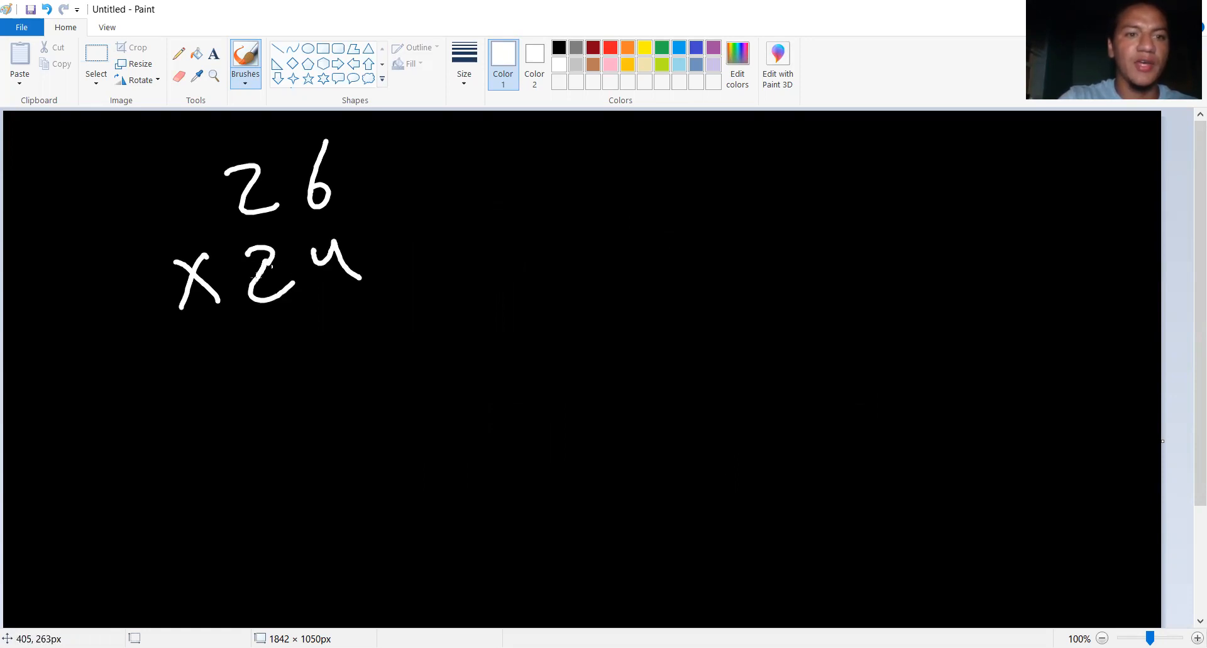
# Step: Underline 26 × 24 and rewrite it as (20+6)(20+4) with linking arrows
pyautogui.moveTo(147, 350); pyautogui.dragTo(419, 323)
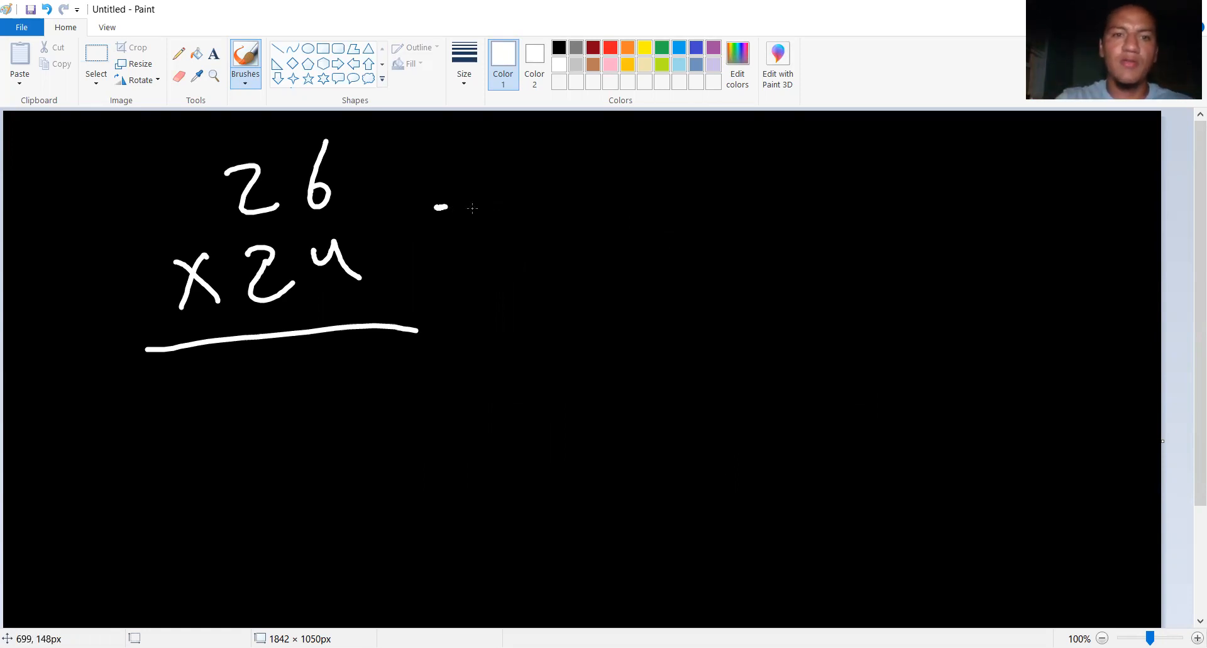
pyautogui.moveTo(435, 208); pyautogui.dragTo(608, 177)
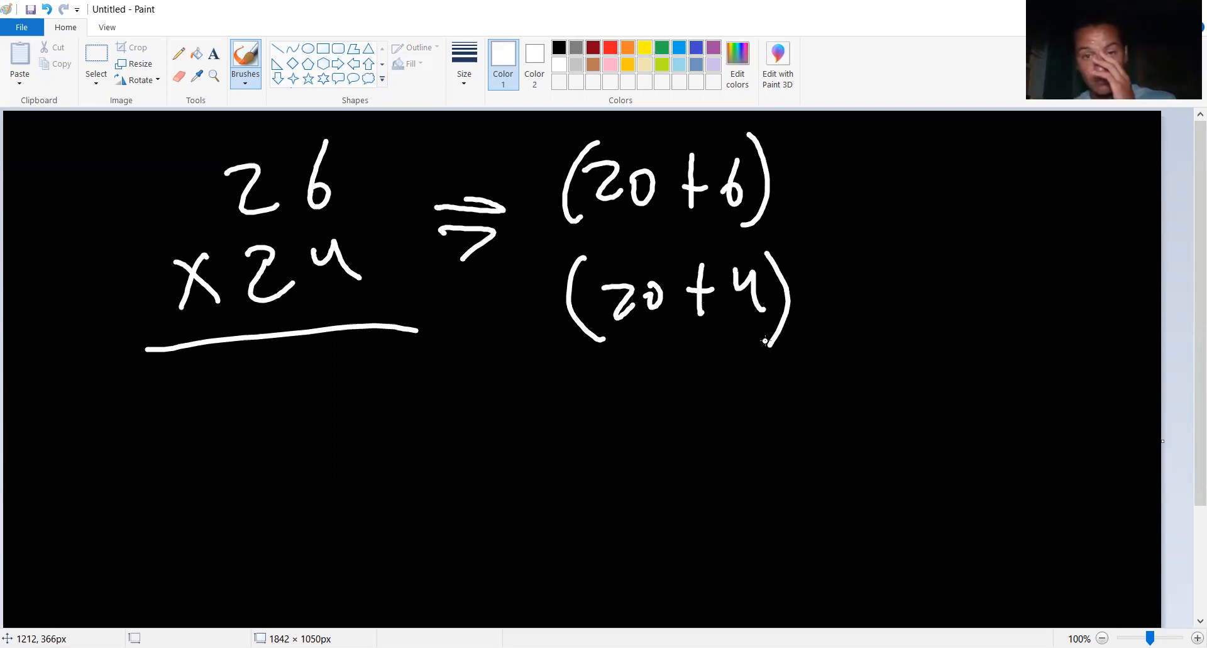
pyautogui.moveTo(499, 353); pyautogui.dragTo(841, 364)
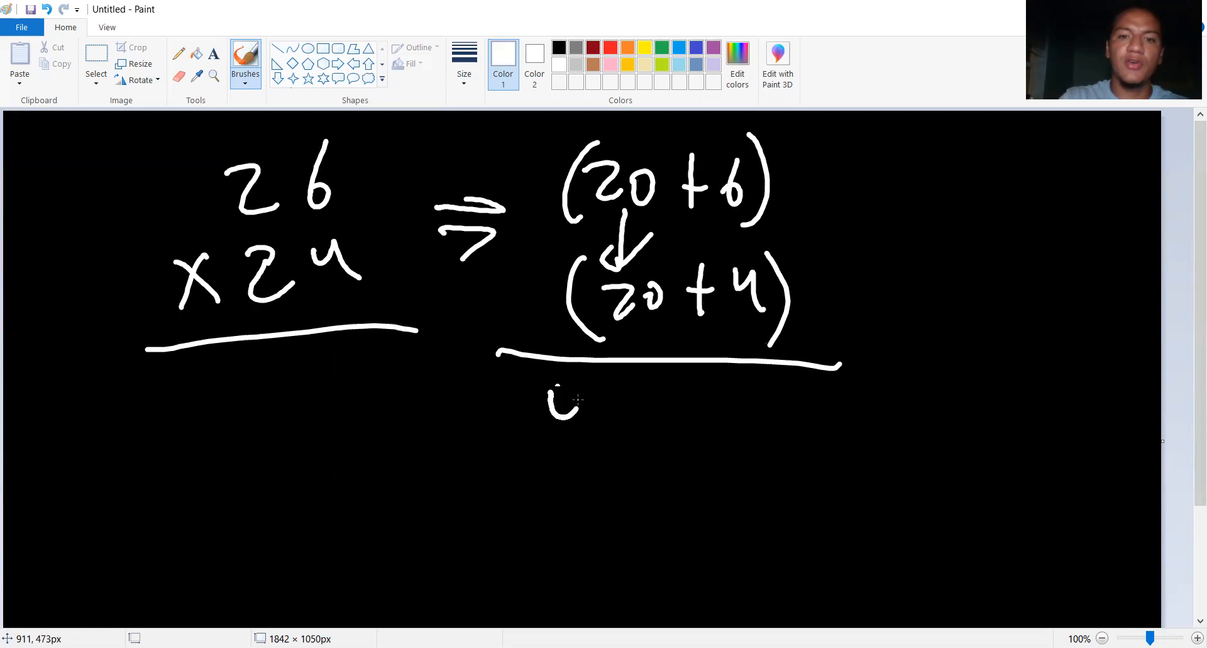
# Step: Write the partial products 400, 24, 80, 120 and the circled answer 624
pyautogui.moveTo(554, 415); pyautogui.dragTo(716, 416)
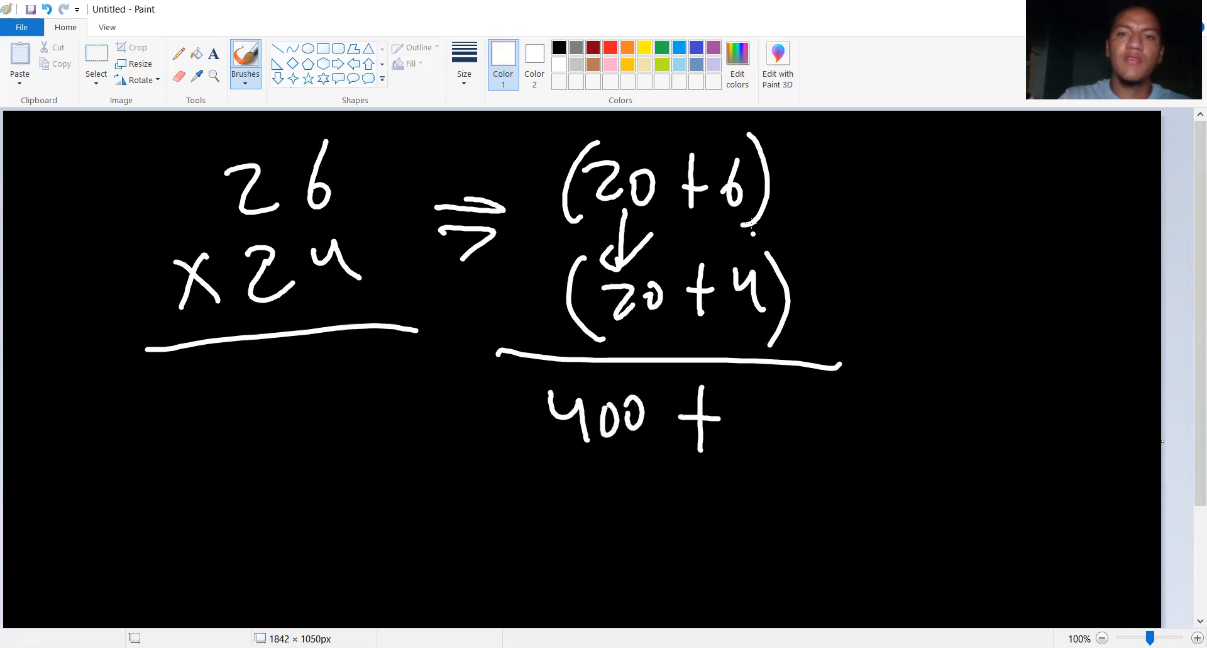
pyautogui.moveTo(734, 420); pyautogui.dragTo(824, 428)
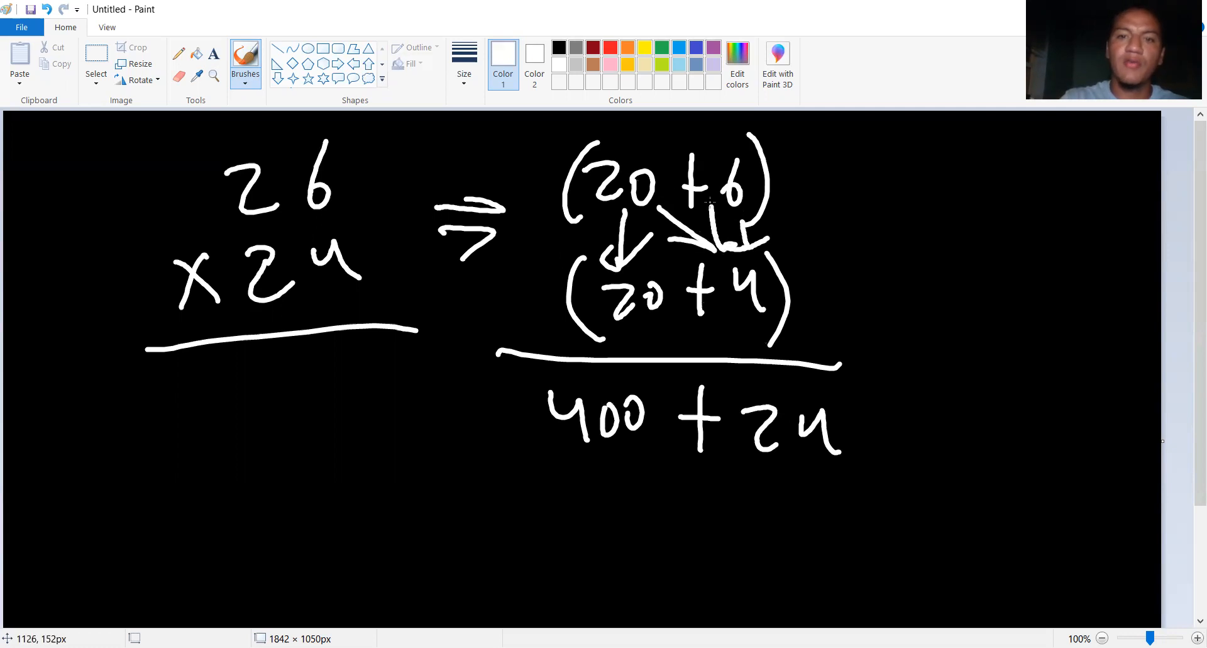
pyautogui.moveTo(592, 486); pyautogui.dragTo(600, 547)
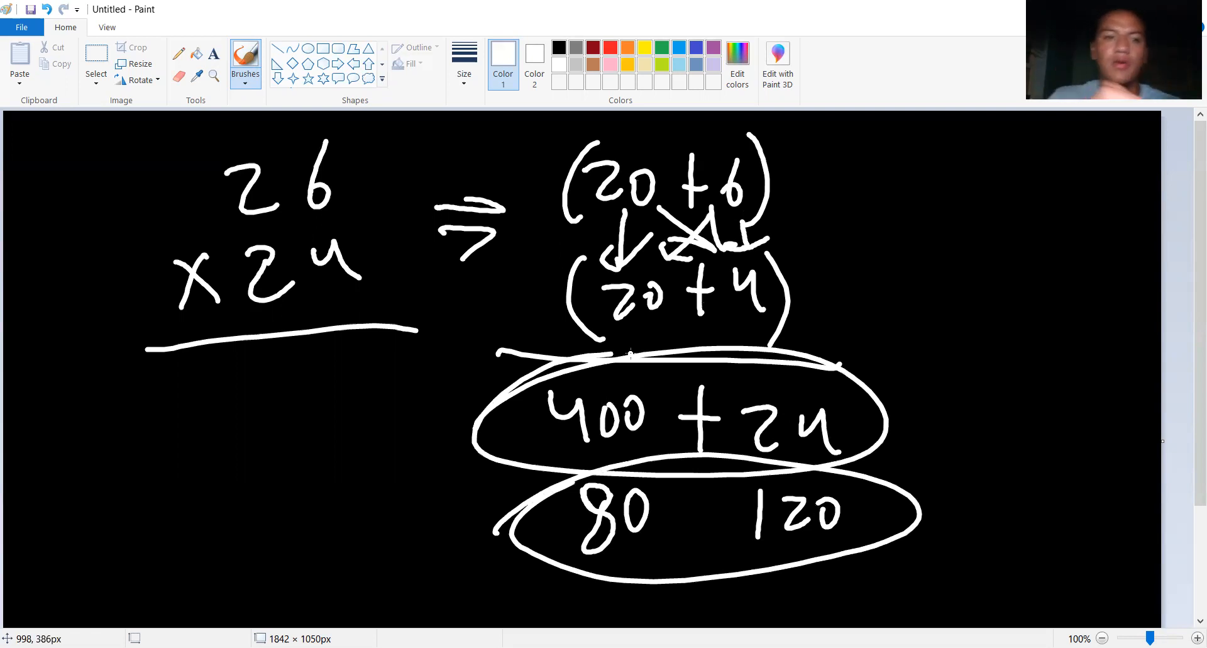
pyautogui.moveTo(177, 377); pyautogui.dragTo(285, 401)
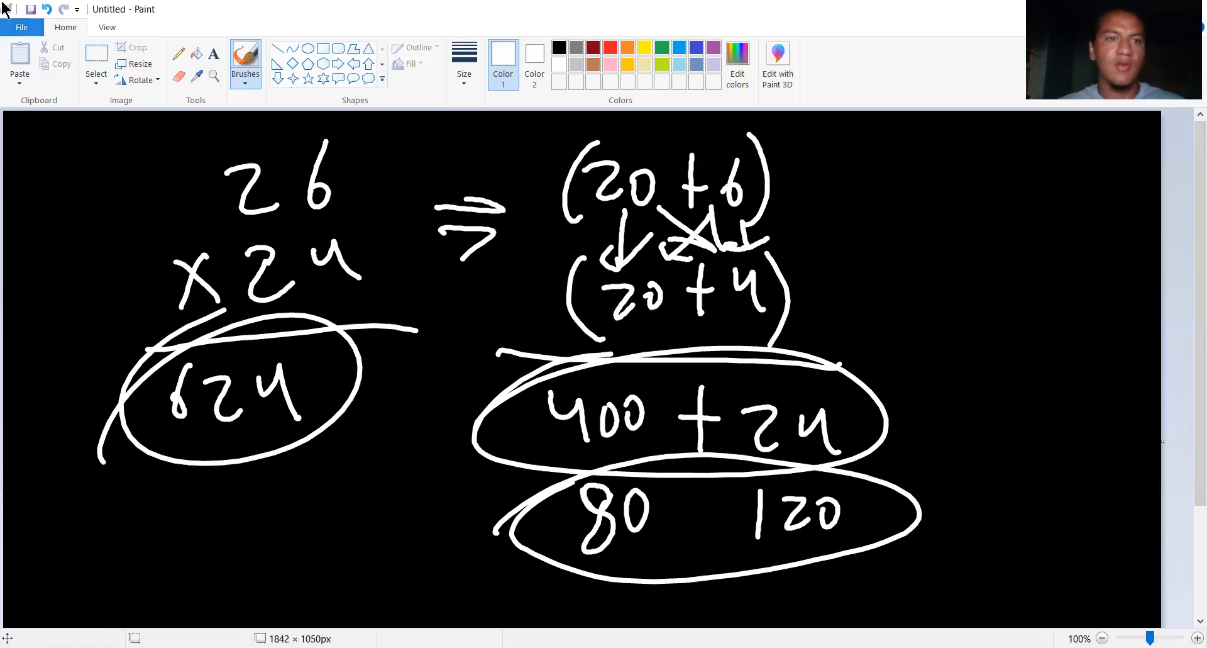
pyautogui.click(21, 27)
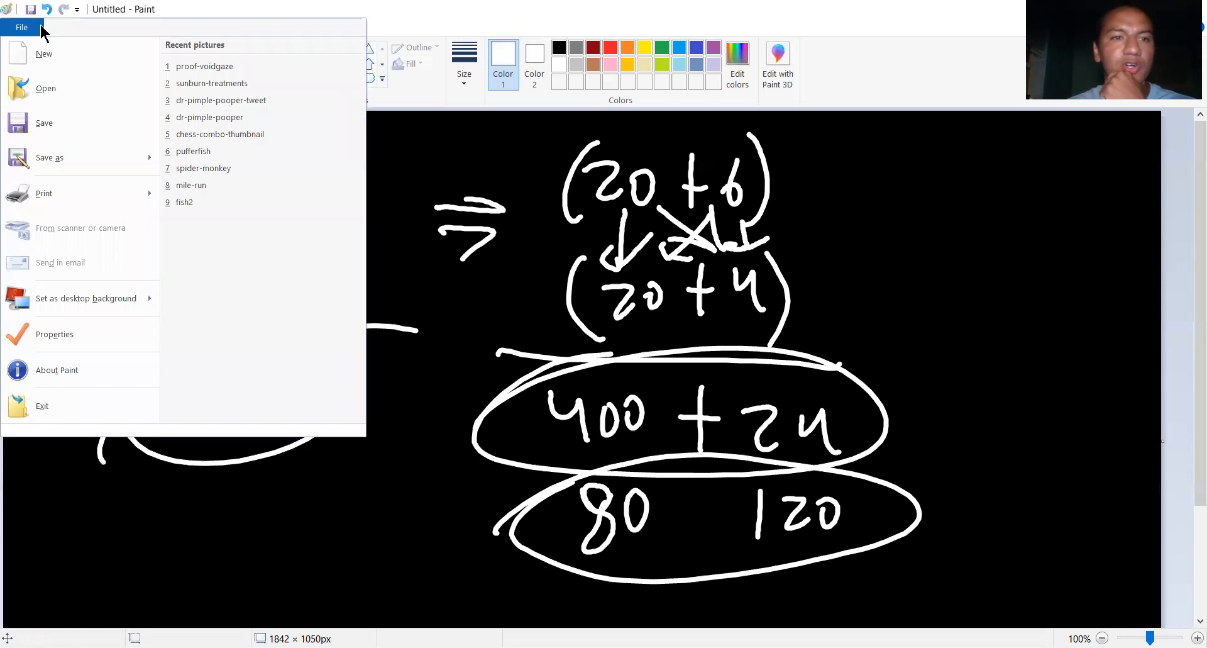
pyautogui.moveTo(44, 54)
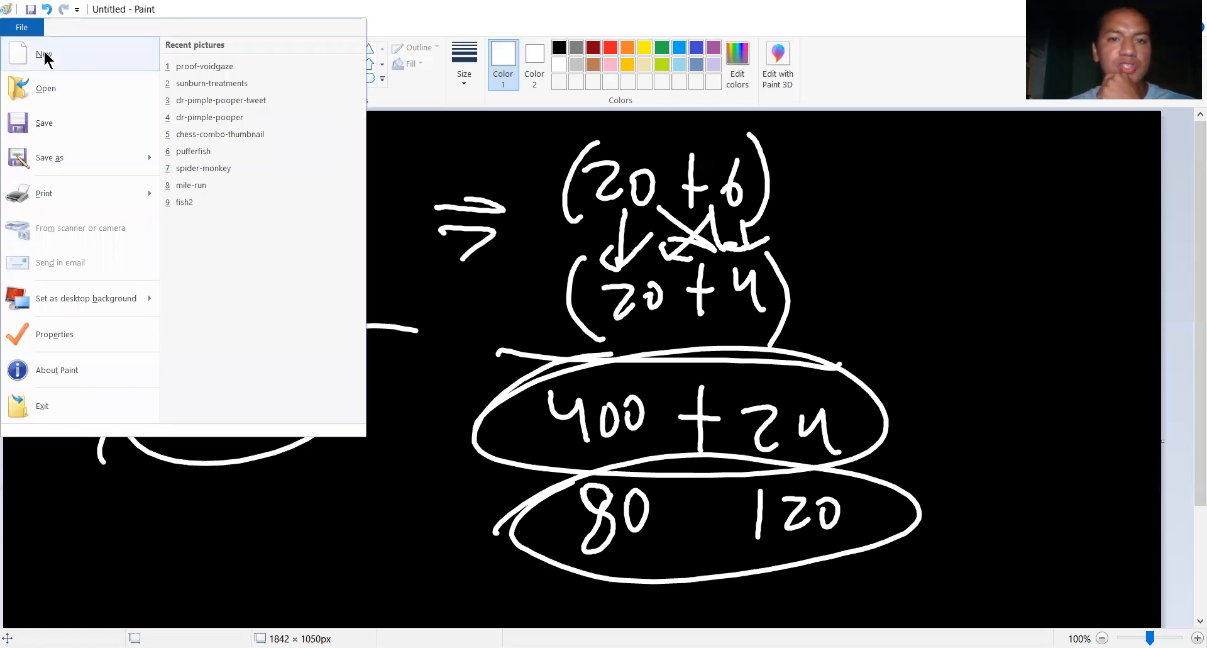
# Step: Create a new black picture with white as the colour and the brush selected
pyautogui.click(44, 53)
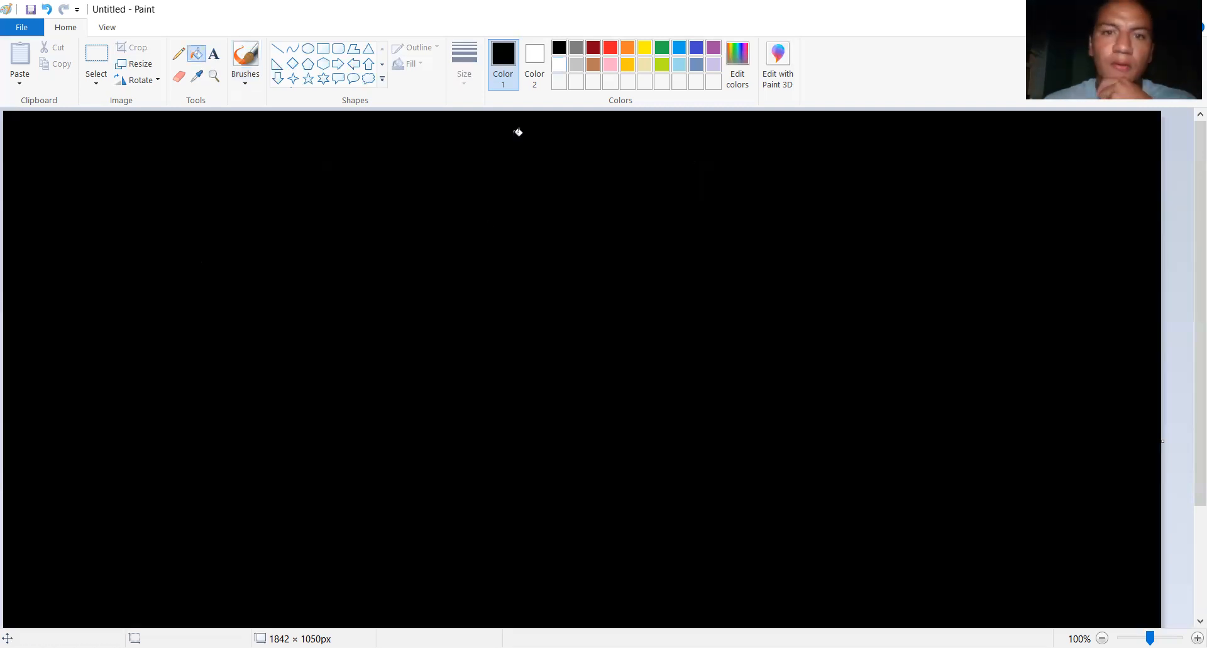
pyautogui.click(535, 53)
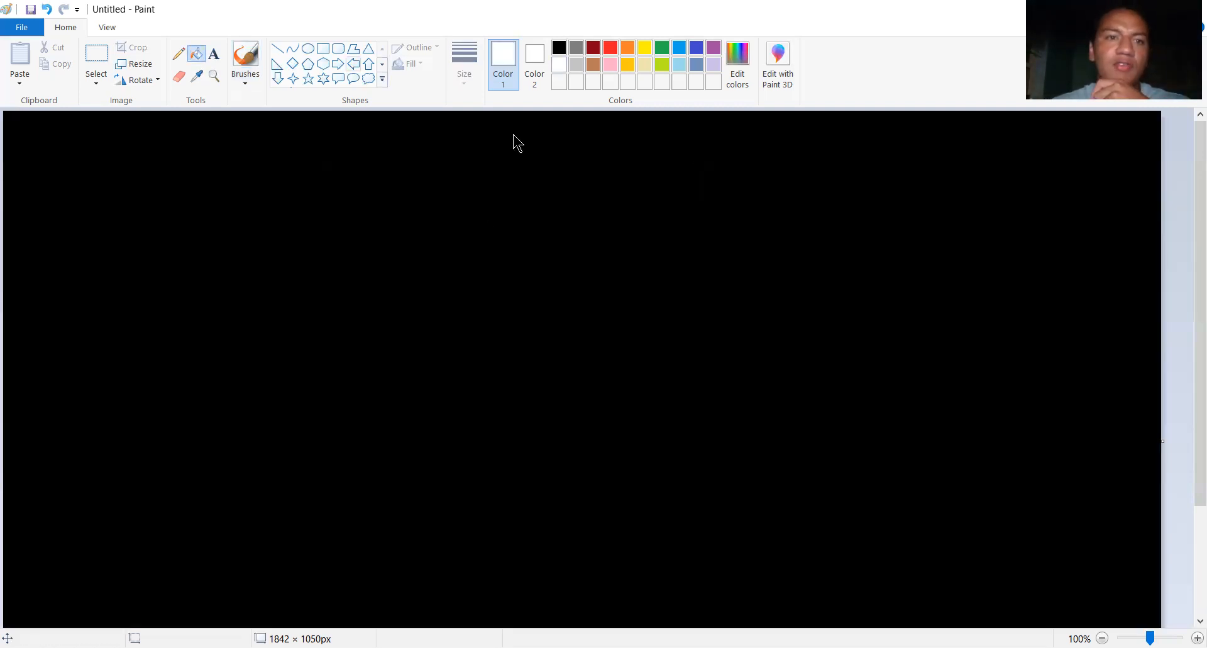
pyautogui.click(244, 58)
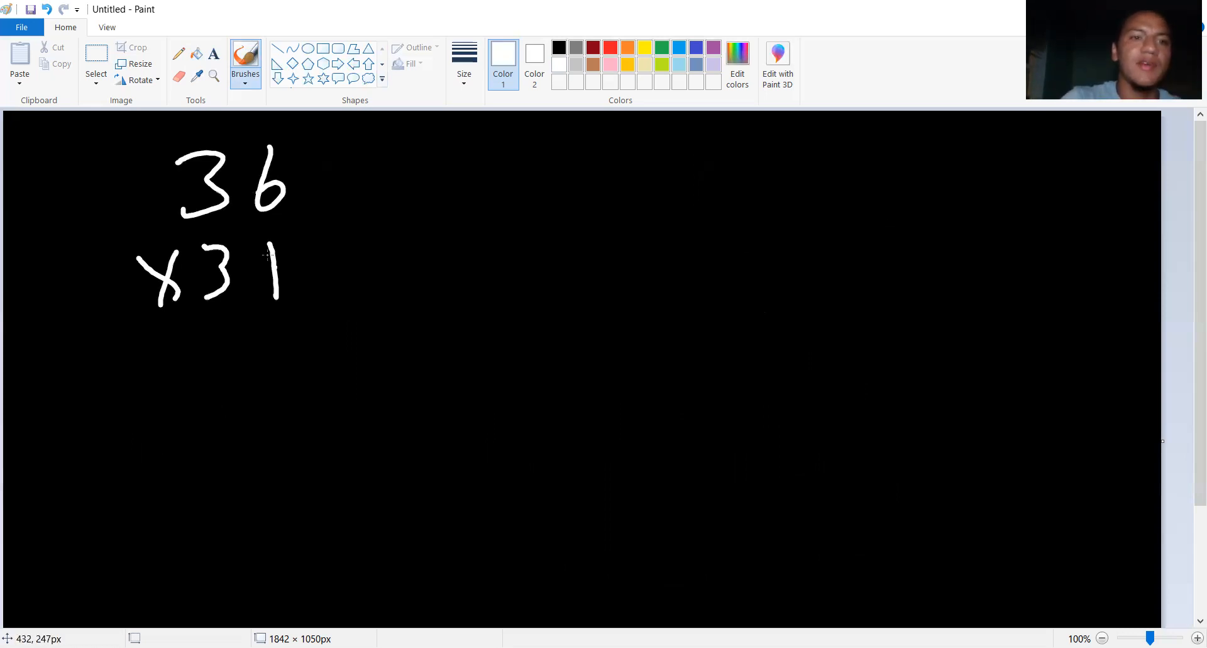
# Step: Expand 36 × 39 as (30+6)(30+9), circling 400, 54, 270, 180, and write 1404
pyautogui.moveTo(110, 333); pyautogui.dragTo(340, 313)
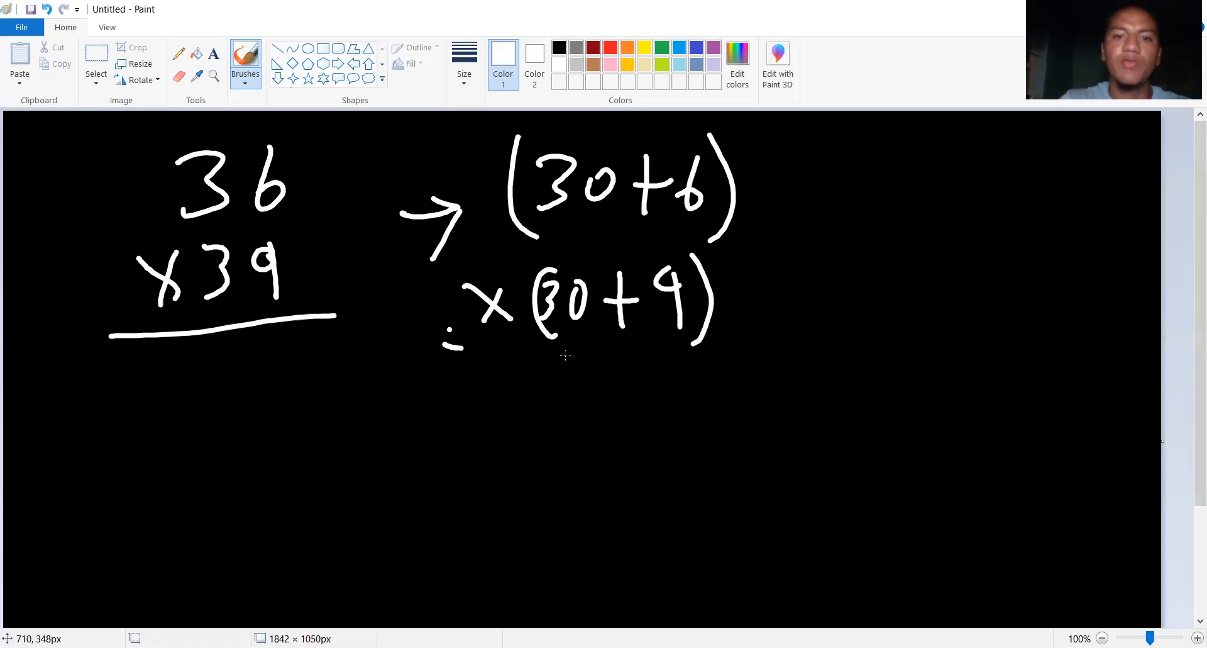
pyautogui.moveTo(445, 350); pyautogui.dragTo(826, 395)
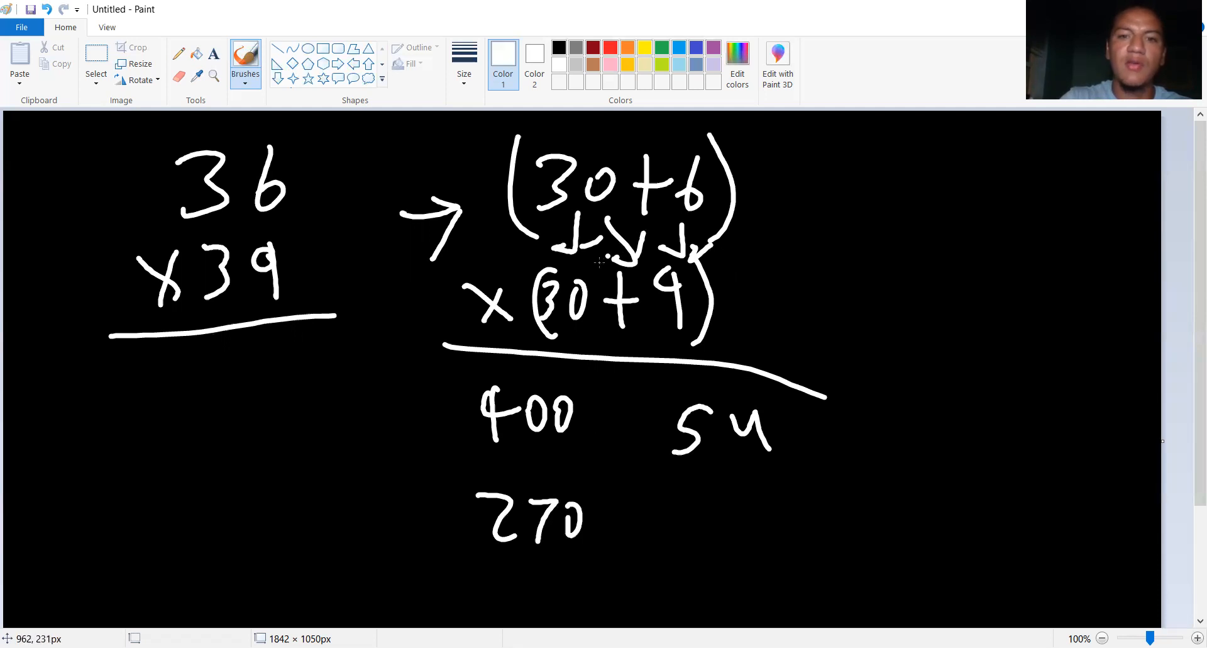
pyautogui.moveTo(596, 273); pyautogui.dragTo(678, 216)
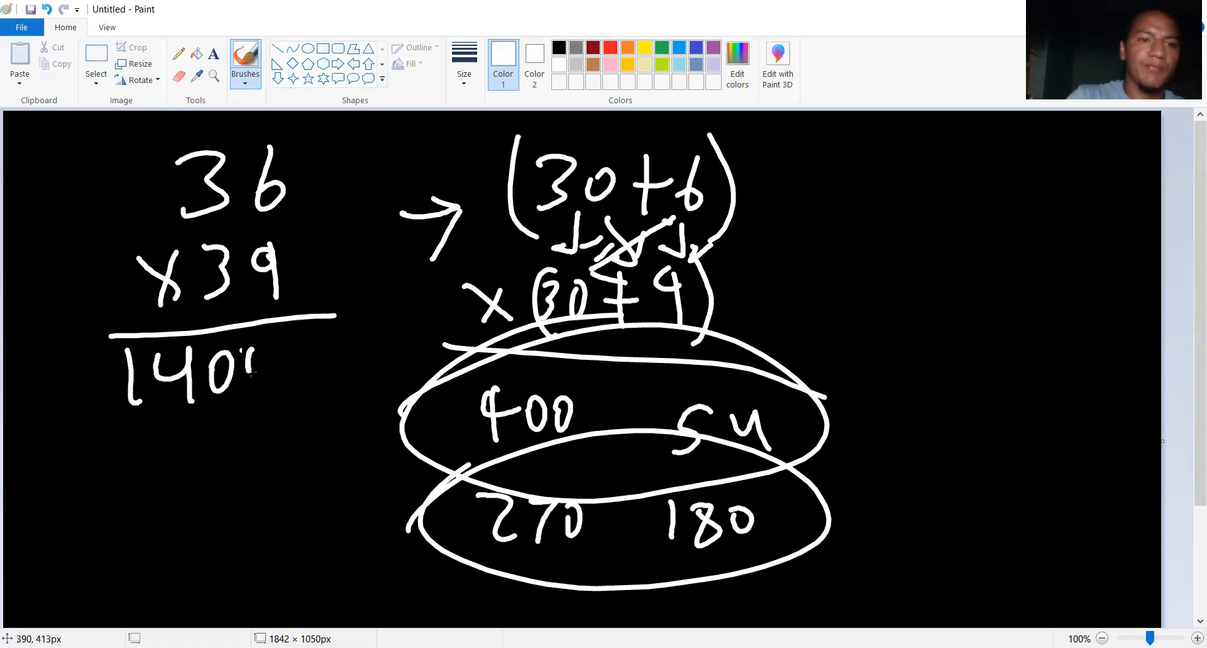
pyautogui.moveTo(262, 347); pyautogui.dragTo(304, 408)
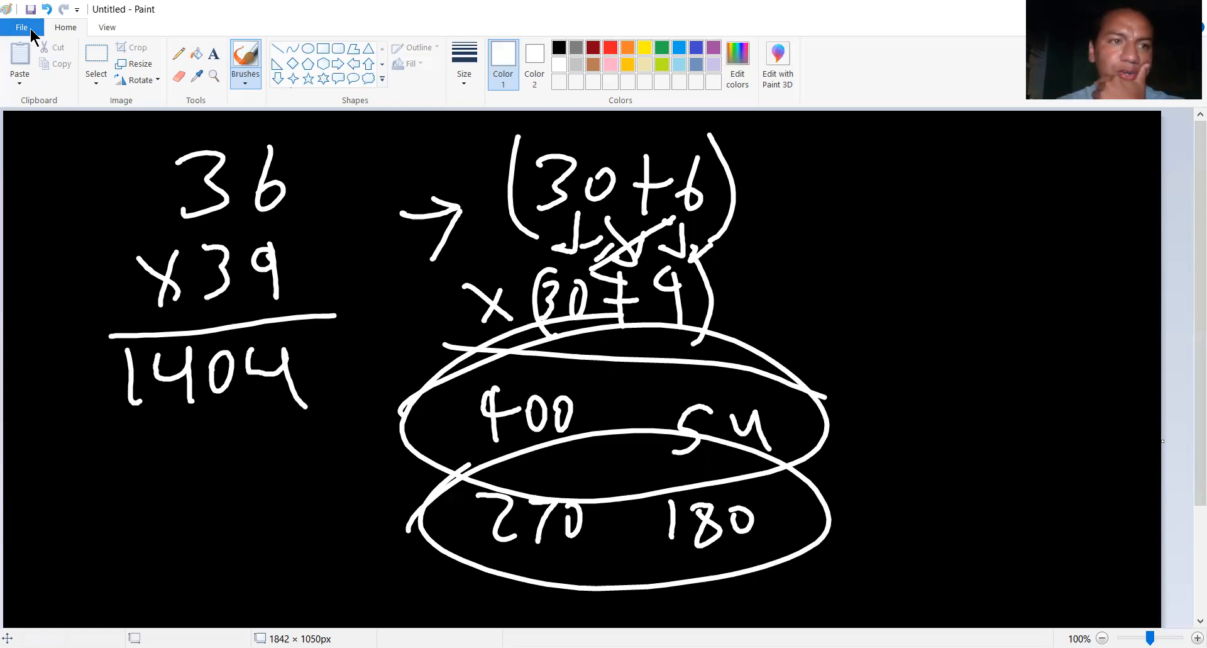
# Step: Start a blank black canvas via File > New with white as Color 1
pyautogui.click(22, 28)
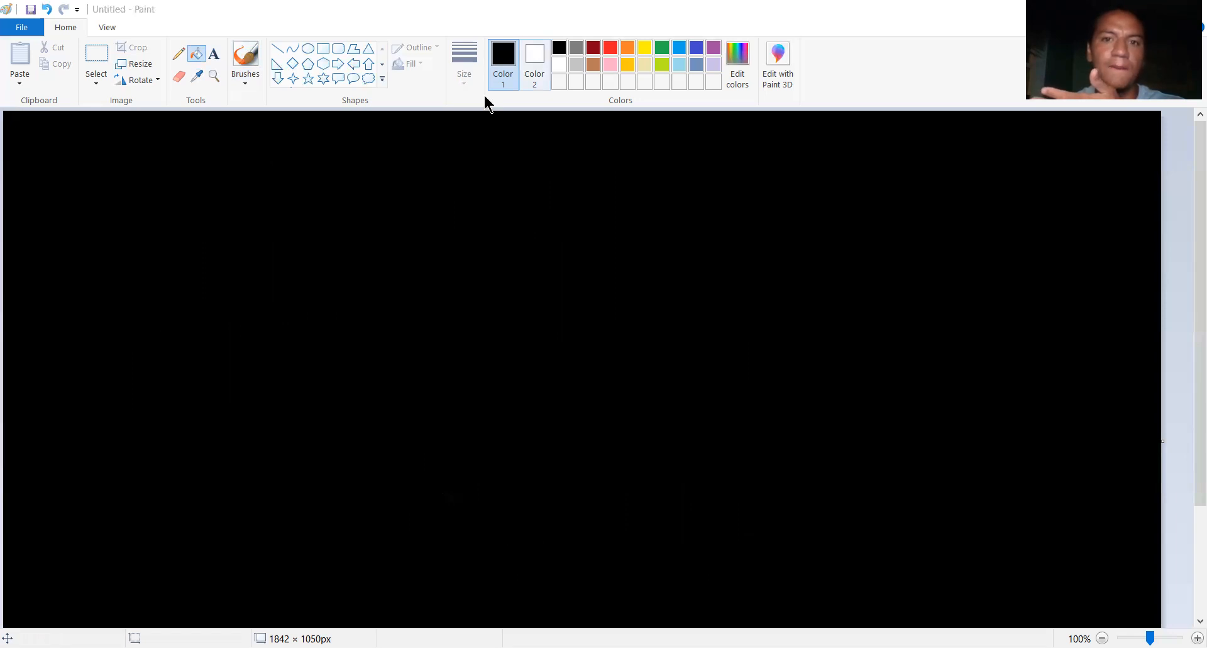
pyautogui.click(534, 52)
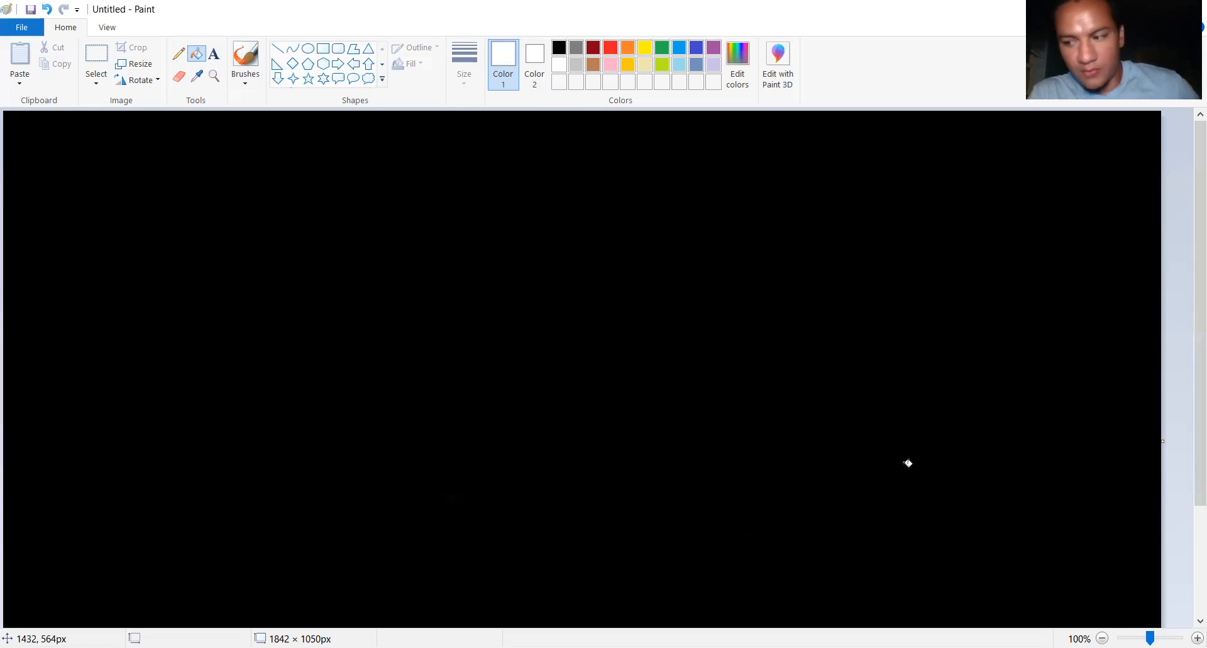
pyautogui.moveTo(430, 280)
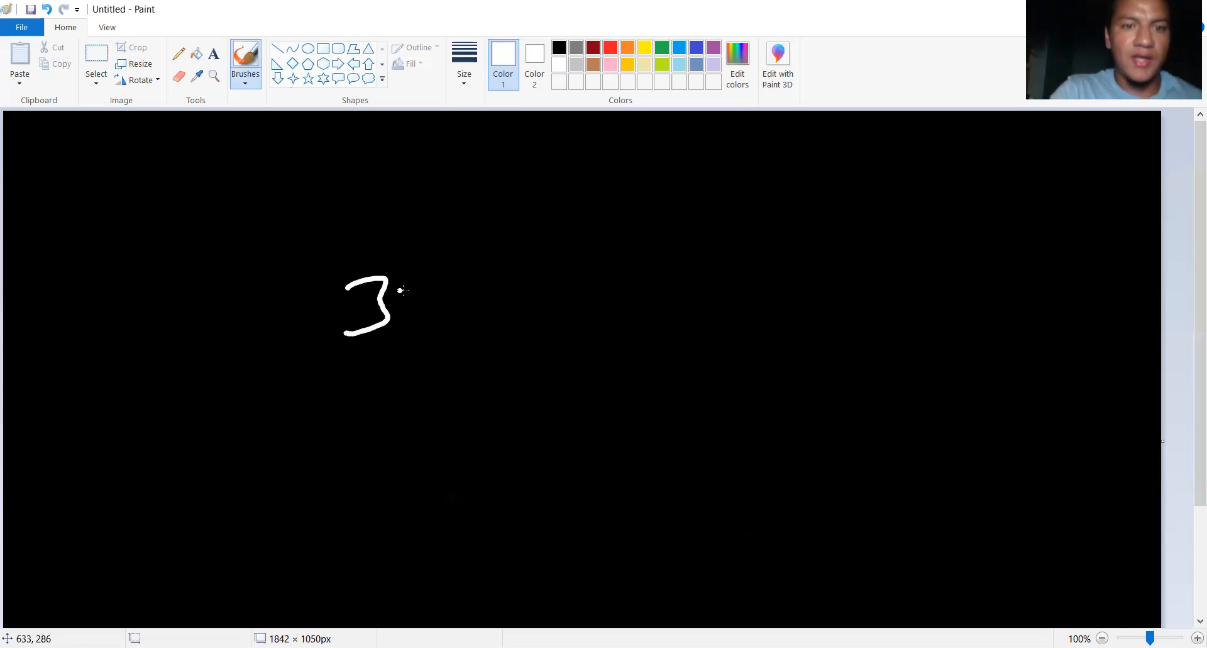
# Step: Write 3 × 4 = 12 and x × y in white, then clear the canvas
pyautogui.moveTo(450, 288); pyautogui.dragTo(474, 315)
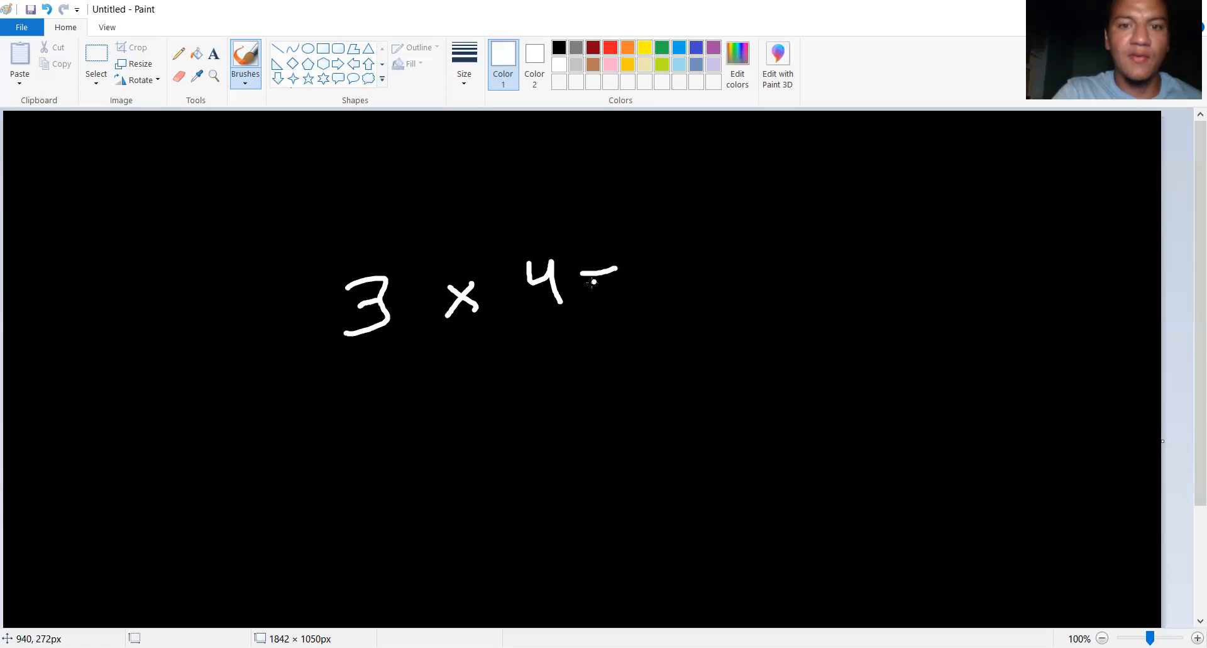
pyautogui.moveTo(608, 278); pyautogui.dragTo(693, 261)
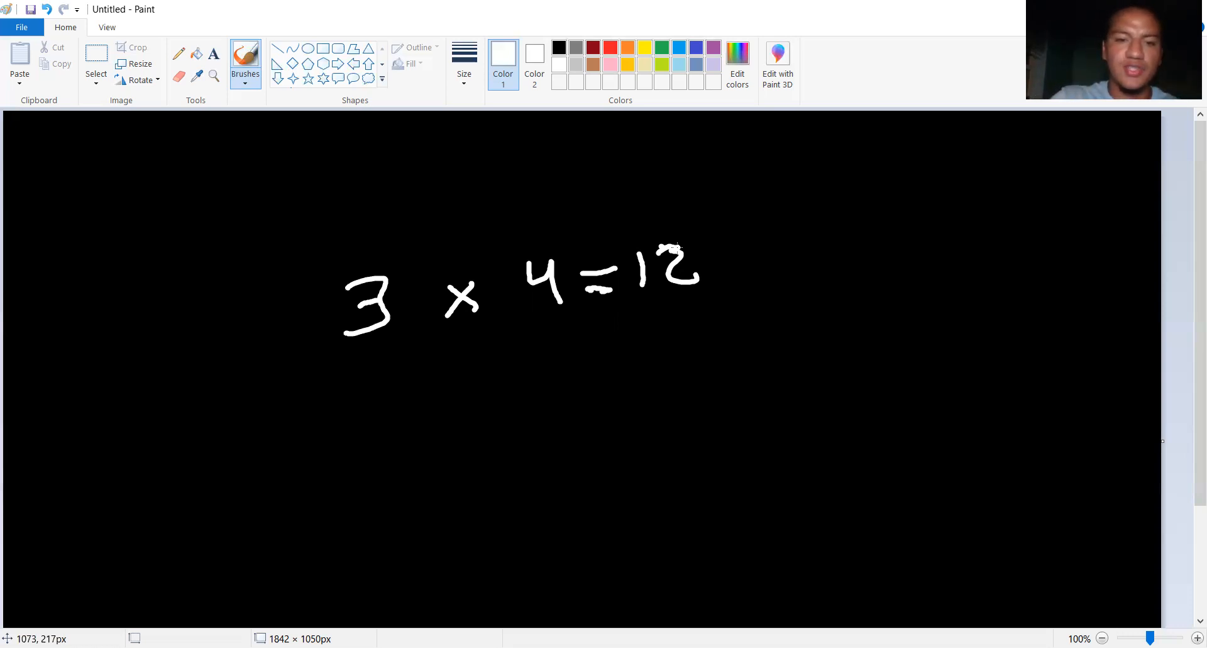
pyautogui.moveTo(523, 396); pyautogui.dragTo(573, 459)
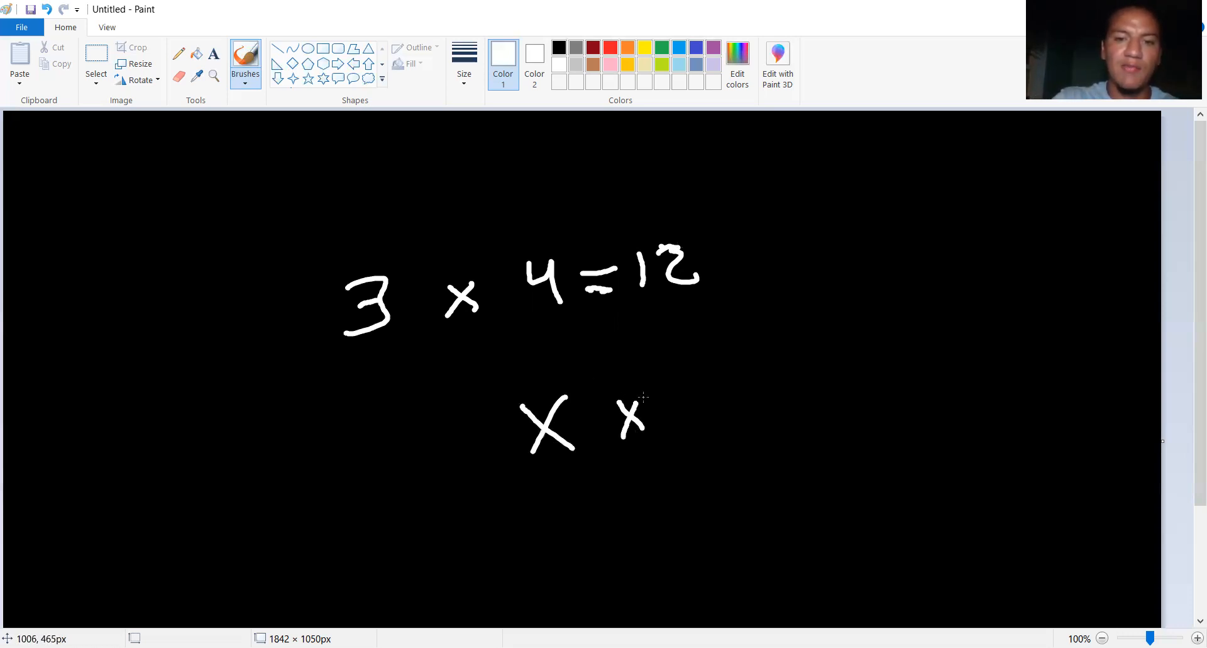
pyautogui.moveTo(677, 381); pyautogui.dragTo(708, 443)
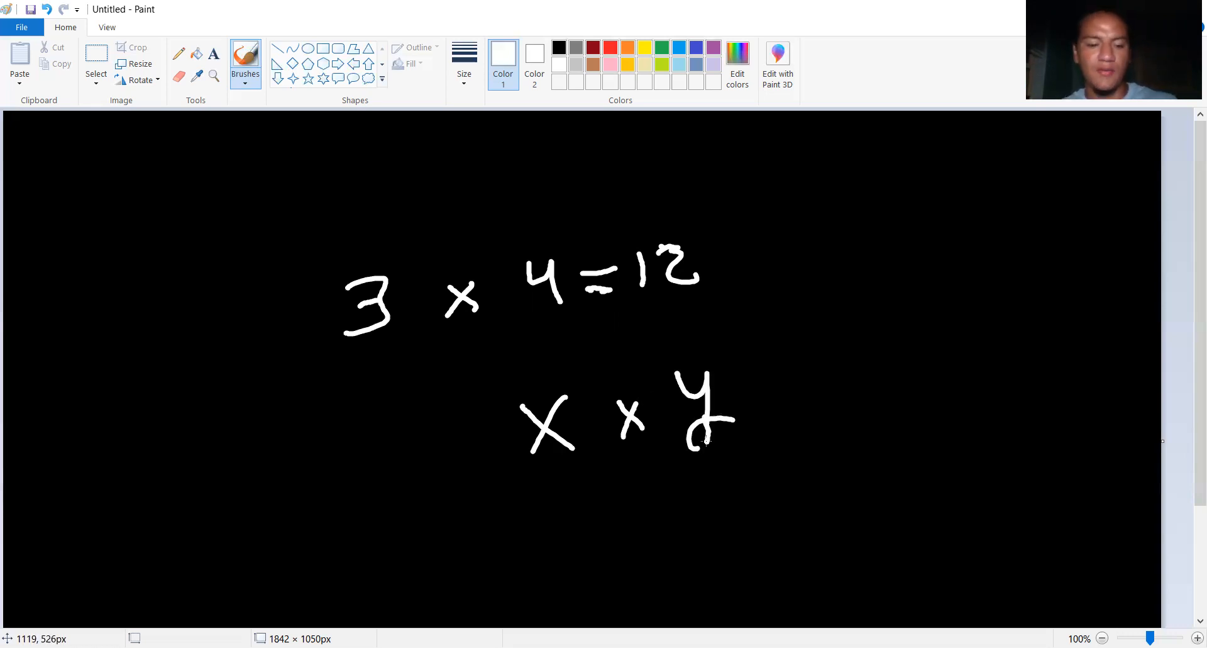
pyautogui.press('ctrl+z')
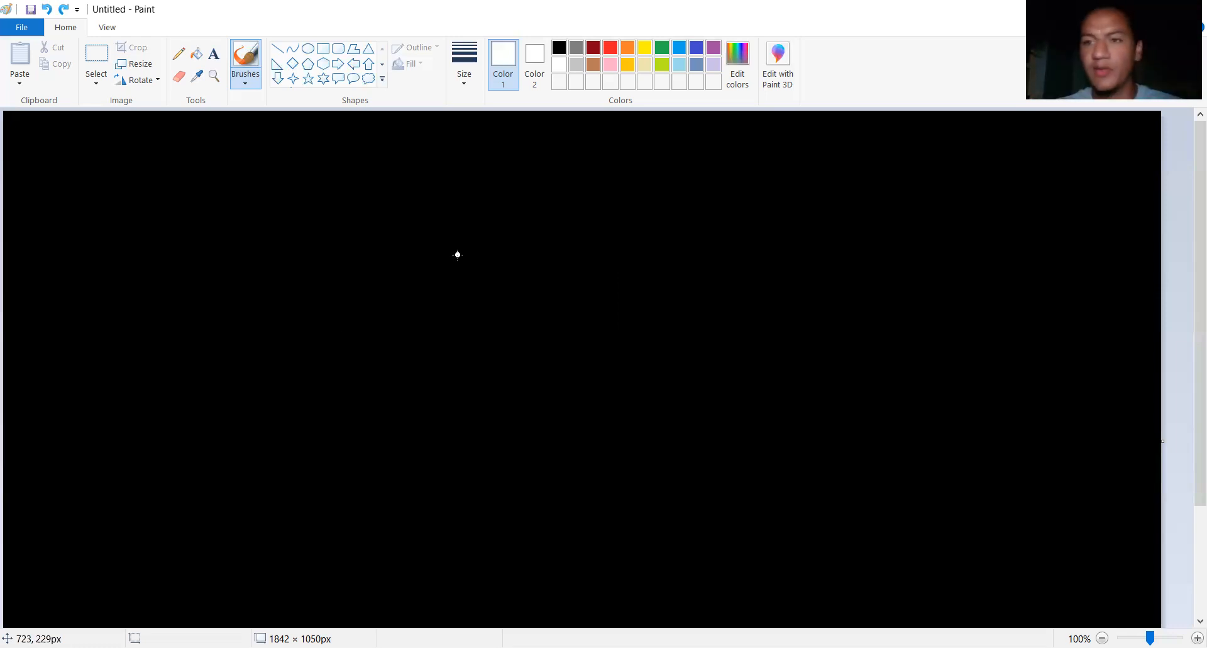
pyautogui.moveTo(244, 182)
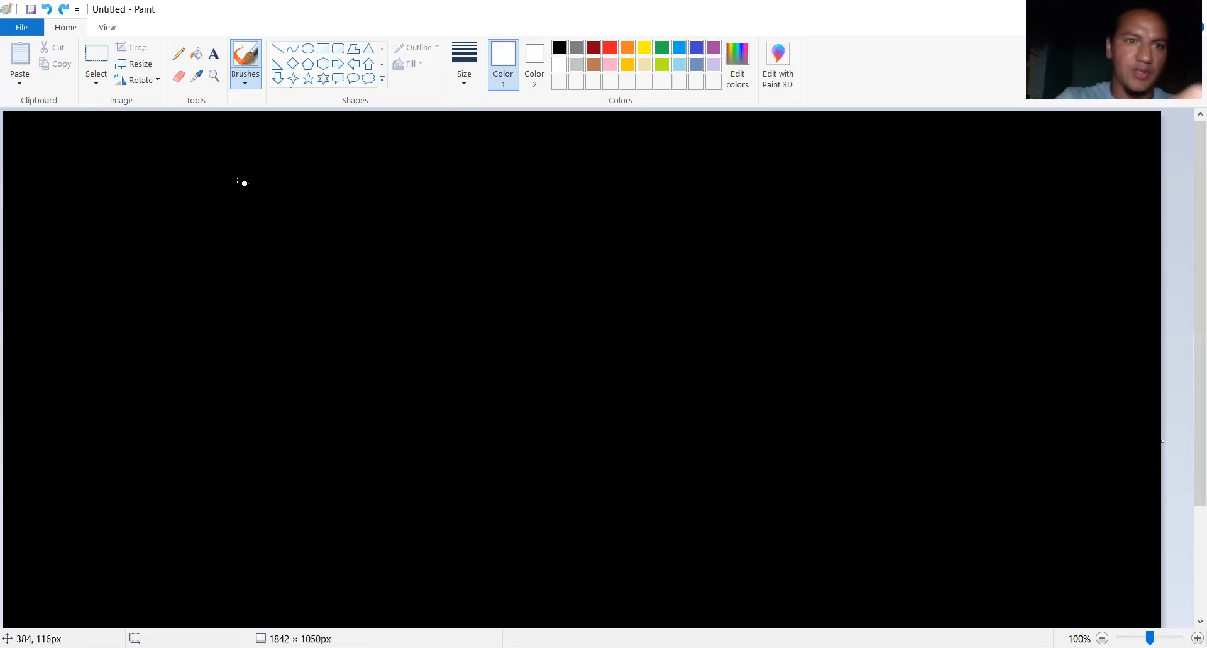
# Step: Write the bracketed 3xy + 6z, then 27 + i²n, along the canvas top
pyautogui.moveTo(246, 197); pyautogui.dragTo(246, 261)
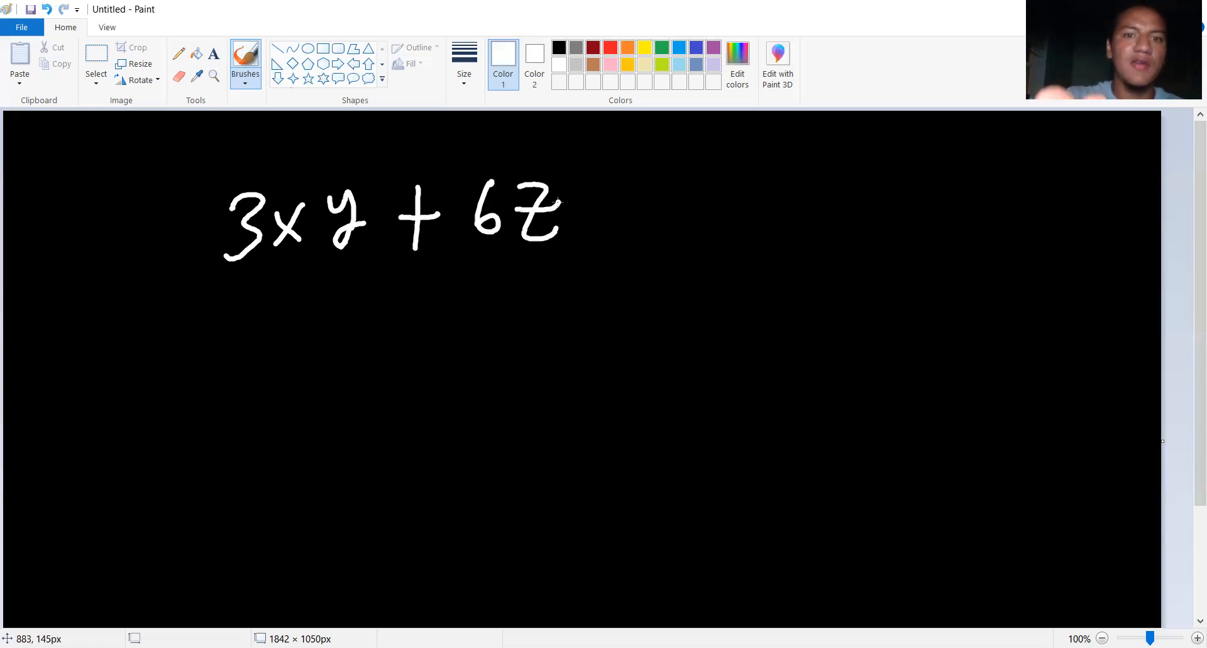
pyautogui.moveTo(216, 166); pyautogui.dragTo(239, 277)
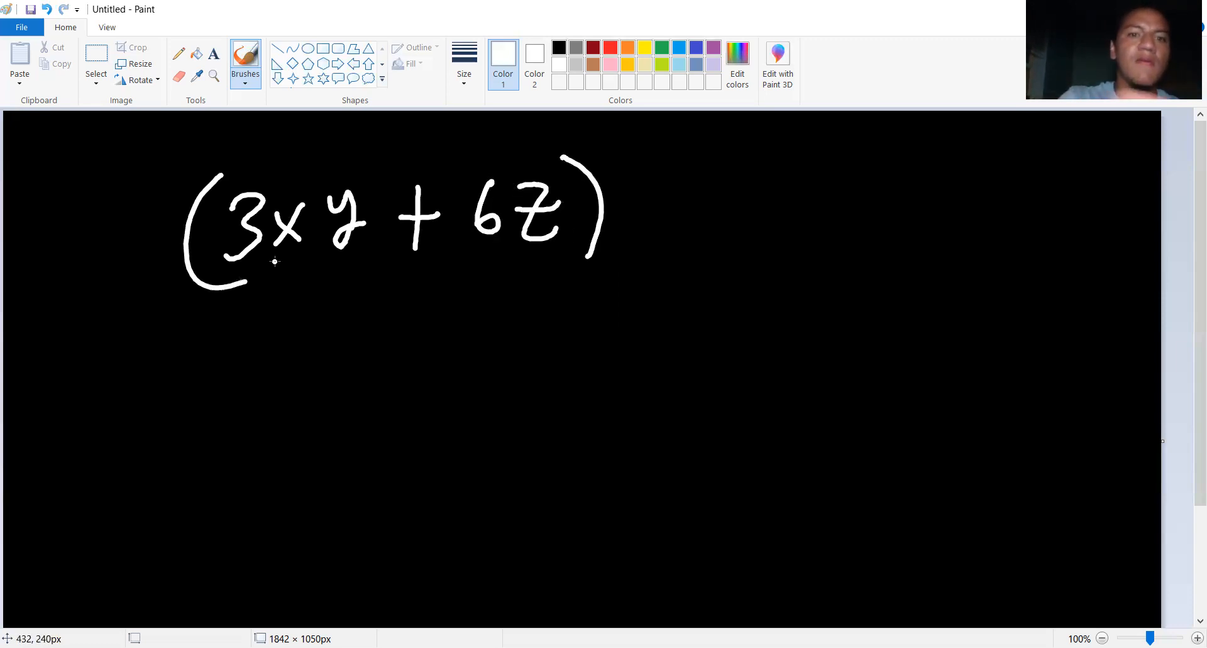
pyautogui.moveTo(655, 147); pyautogui.dragTo(709, 230)
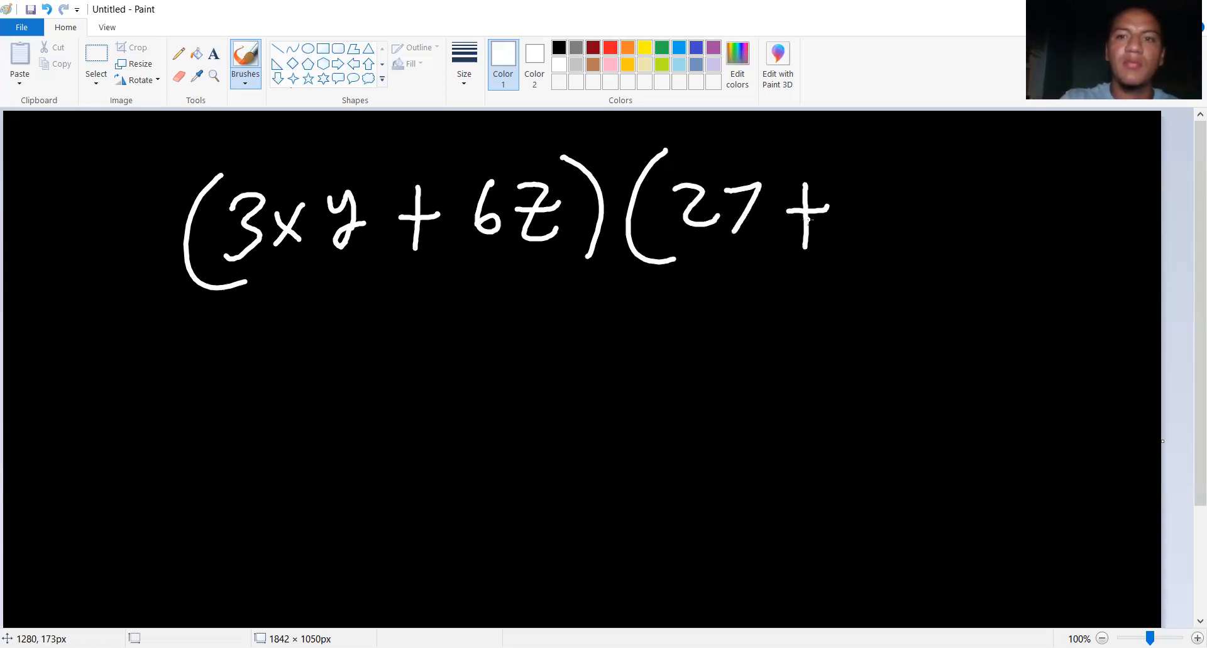
pyautogui.moveTo(872, 197); pyautogui.dragTo(871, 235)
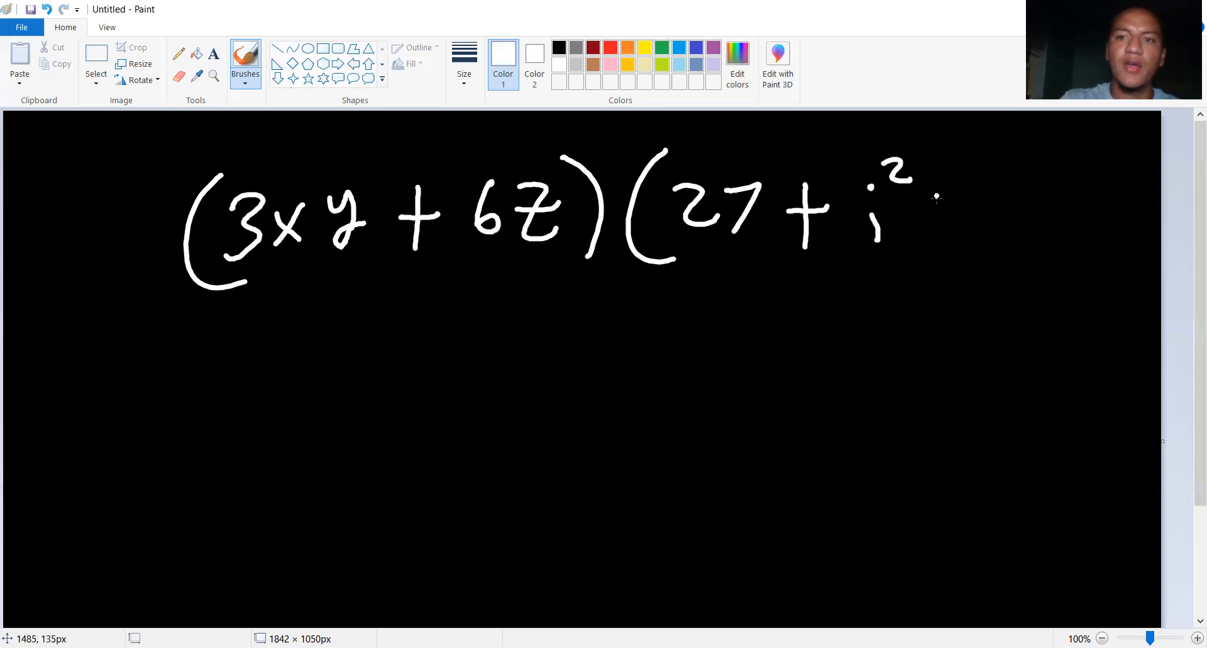
pyautogui.moveTo(932, 177); pyautogui.dragTo(985, 254)
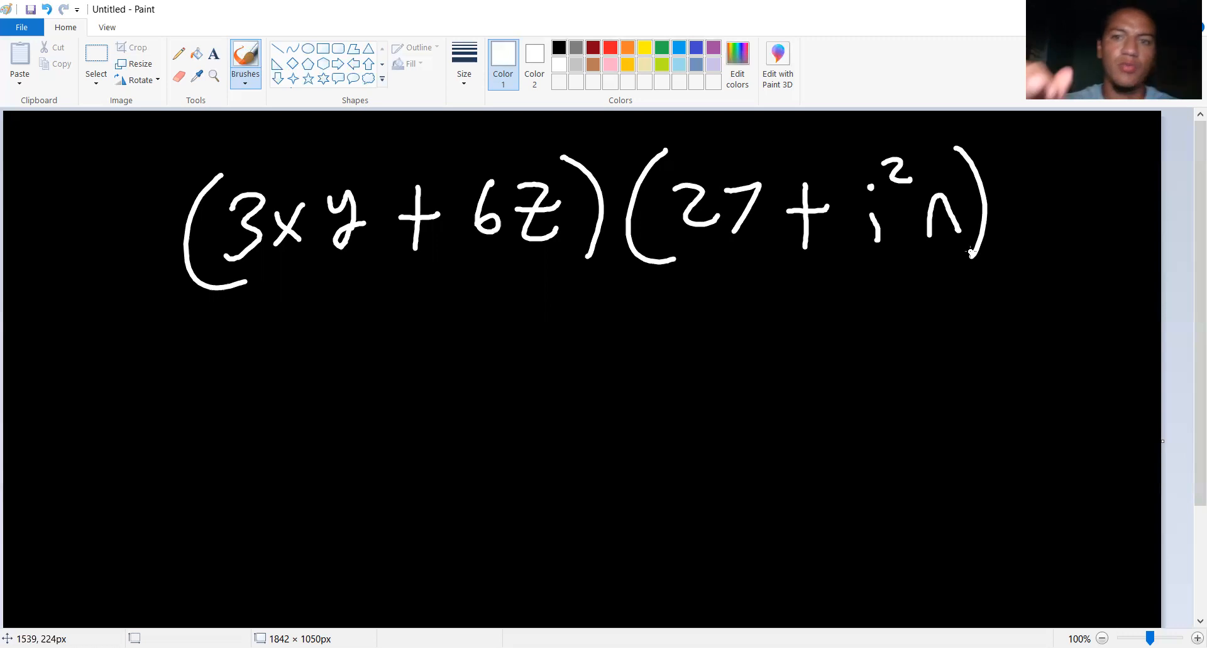
pyautogui.click(664, 214)
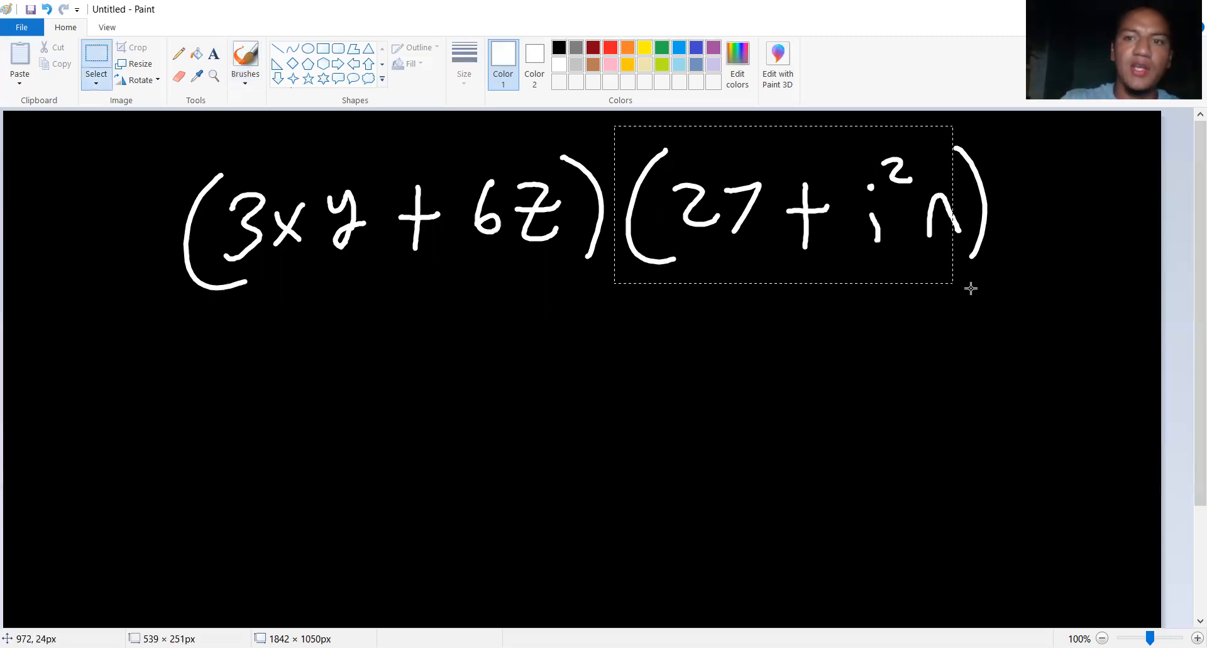
# Step: Drag (27 + i²n) below (3xy + 6z), fill the leftover patch black, and begin an arrow
pyautogui.moveTo(783, 204); pyautogui.dragTo(356, 404)
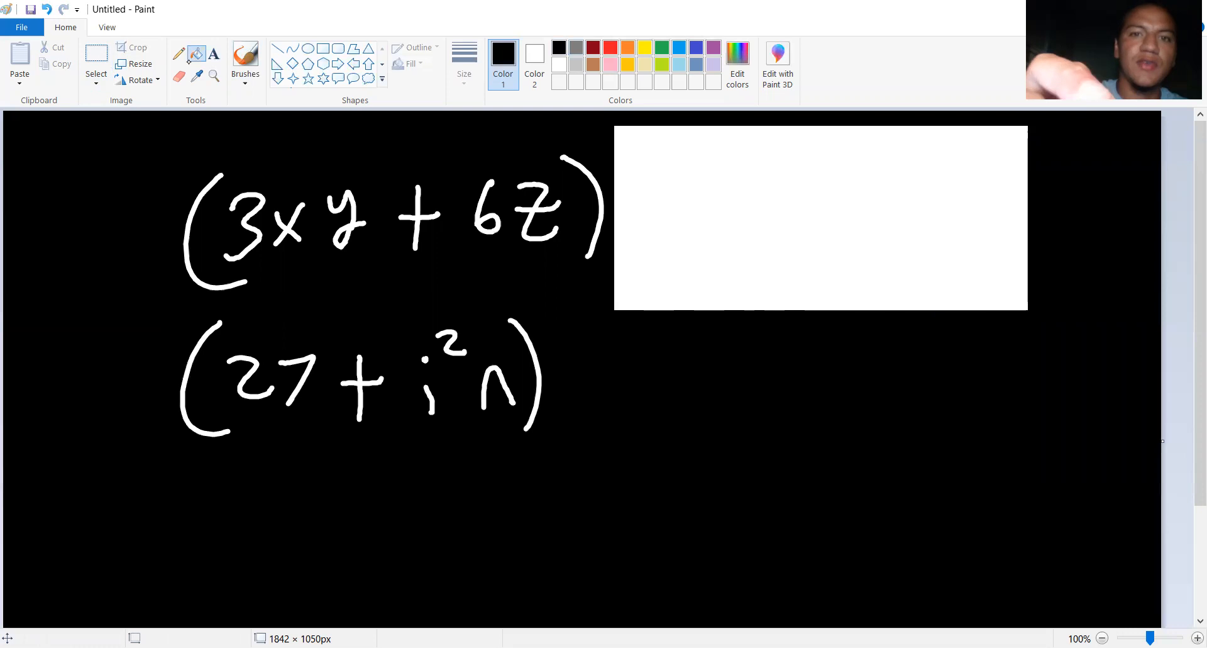
pyautogui.click(245, 63)
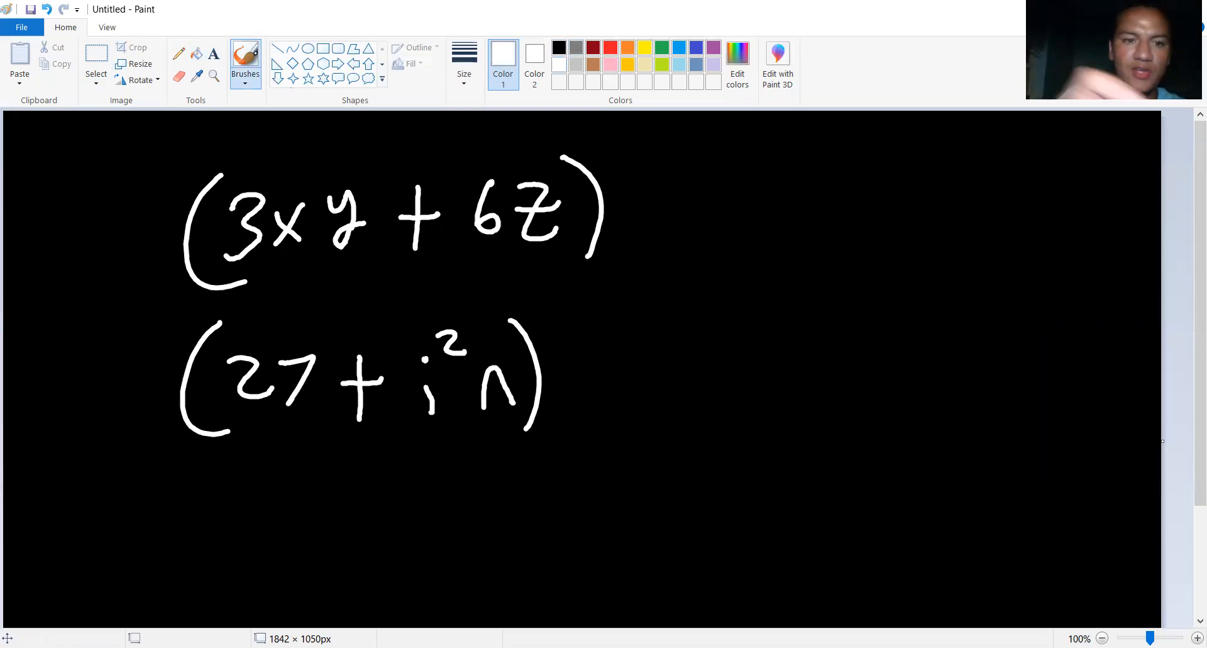
pyautogui.moveTo(284, 281); pyautogui.dragTo(323, 308)
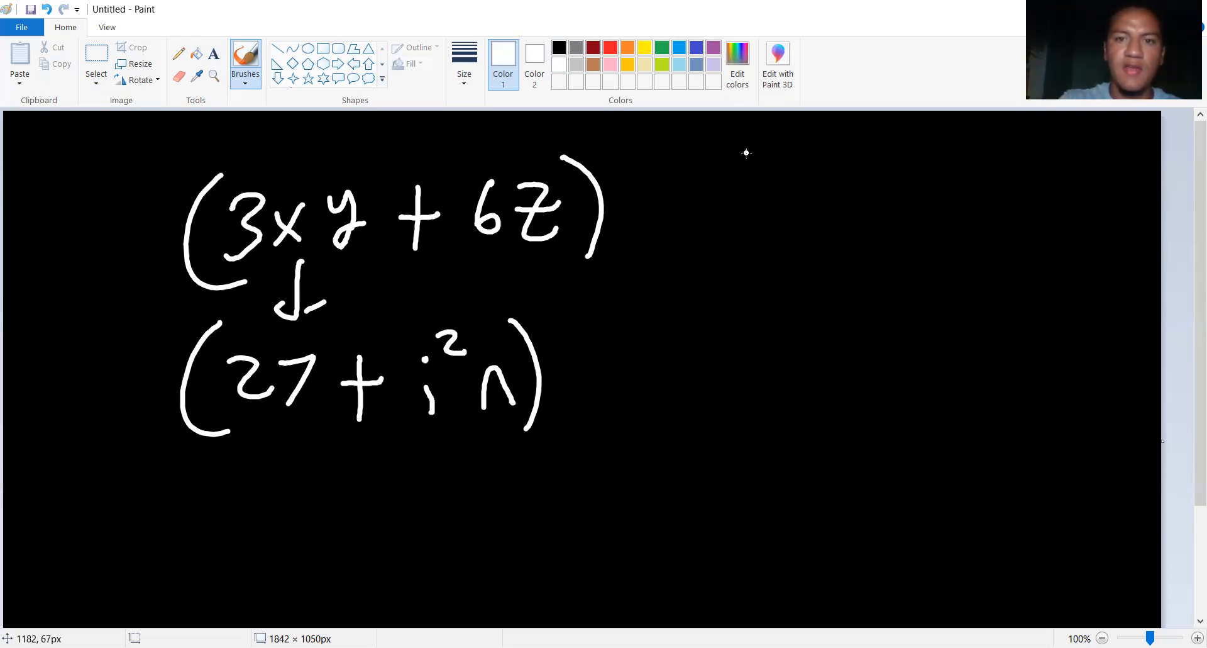
# Step: Write 81xy in red at the top right and draw an arrow from 6z to i²n
pyautogui.moveTo(768, 151); pyautogui.dragTo(751, 185)
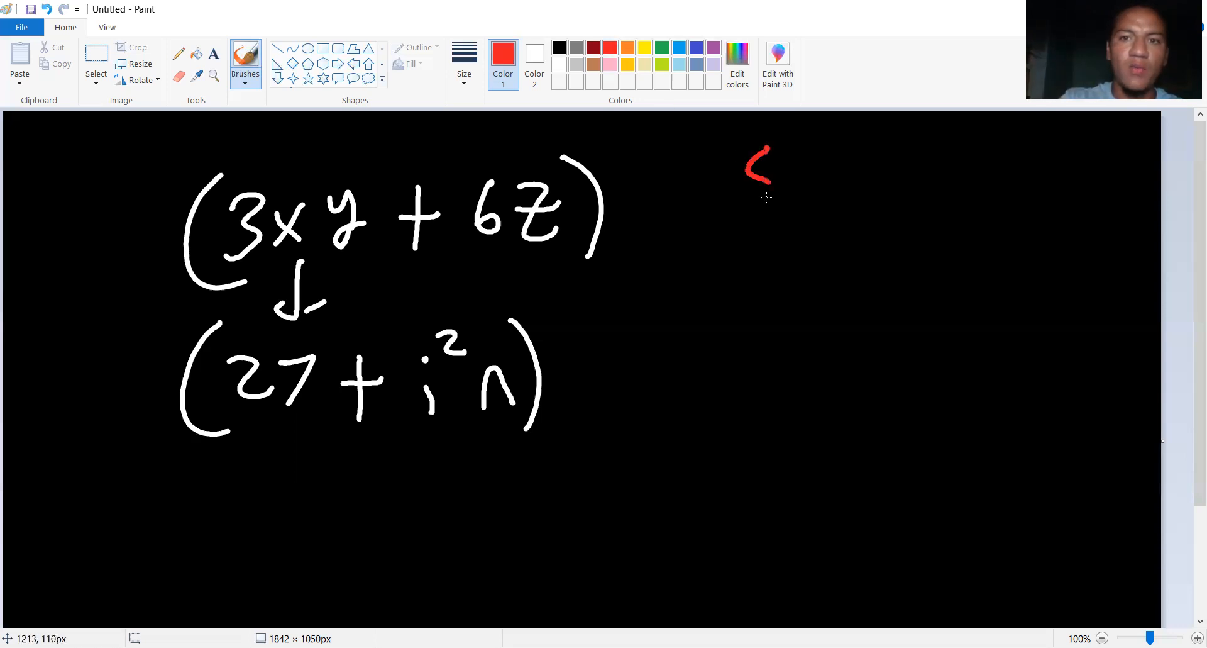
pyautogui.moveTo(750, 162); pyautogui.dragTo(882, 189)
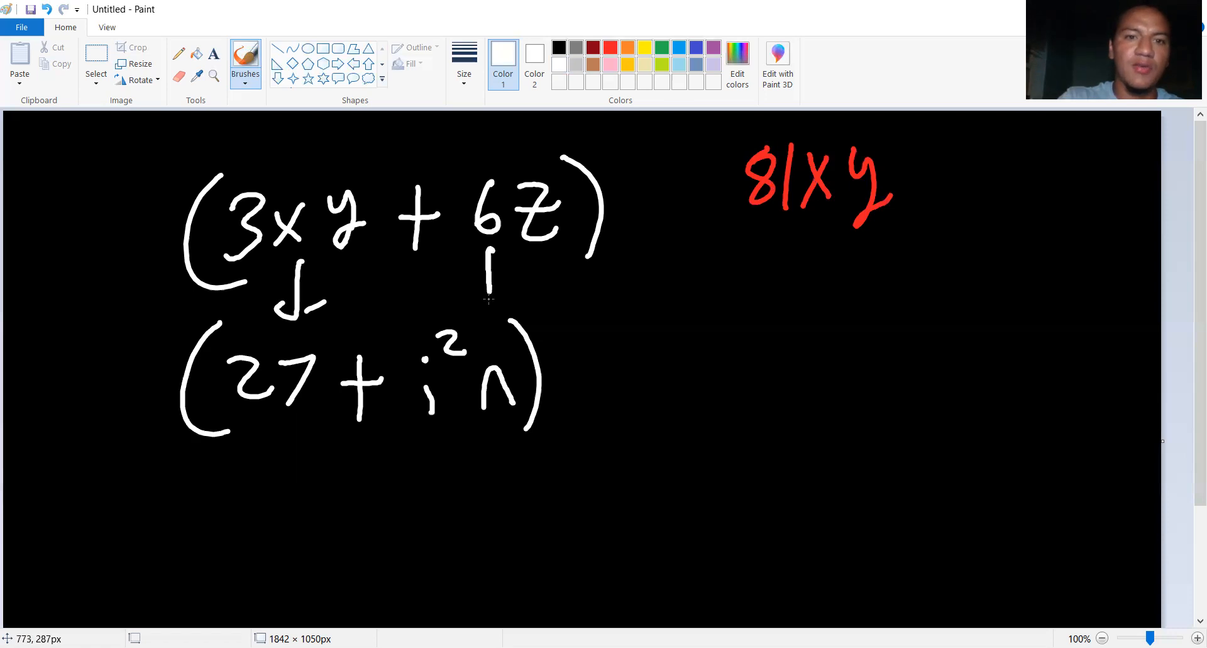
pyautogui.moveTo(489, 246); pyautogui.dragTo(484, 308)
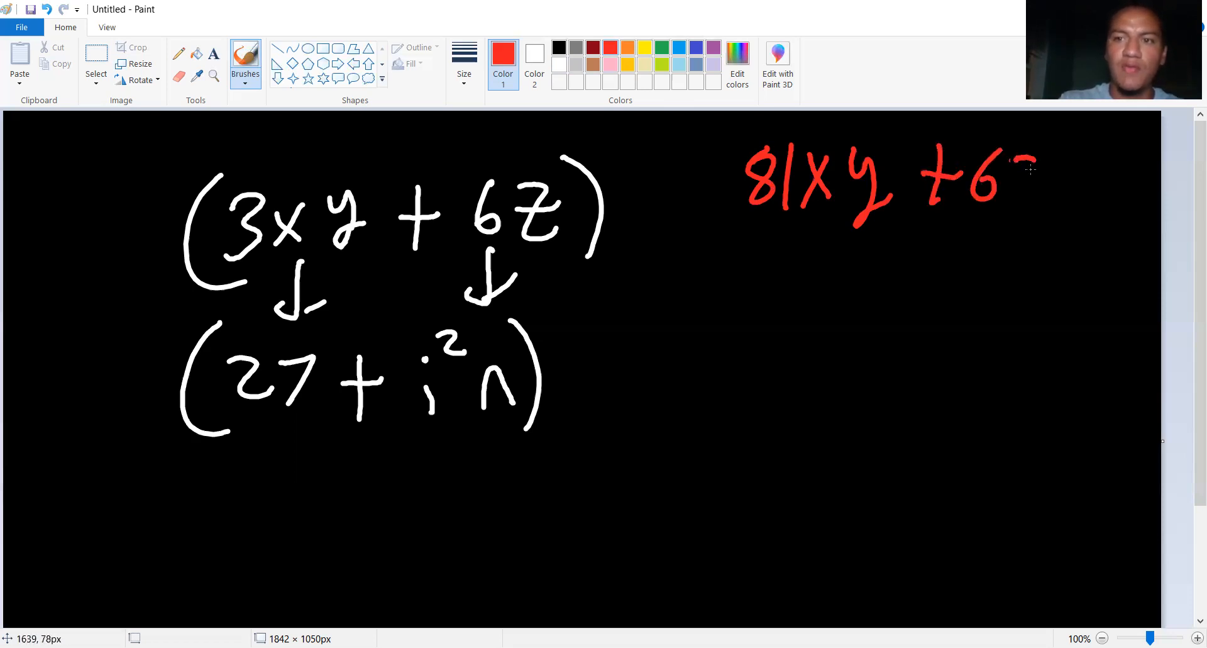
# Step: Add + 6zi²n to the red answer and a diagonal arrow from 3xy to i²n
pyautogui.moveTo(1024, 185); pyautogui.dragTo(1070, 185)
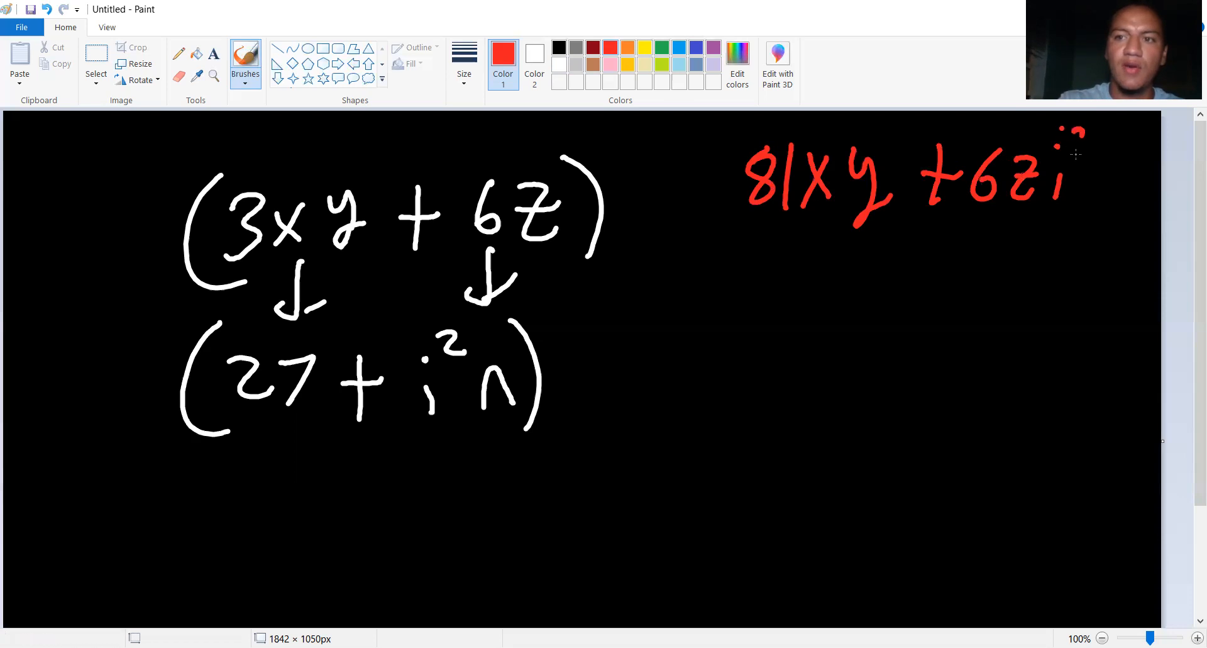
pyautogui.moveTo(1077, 131); pyautogui.dragTo(1112, 193)
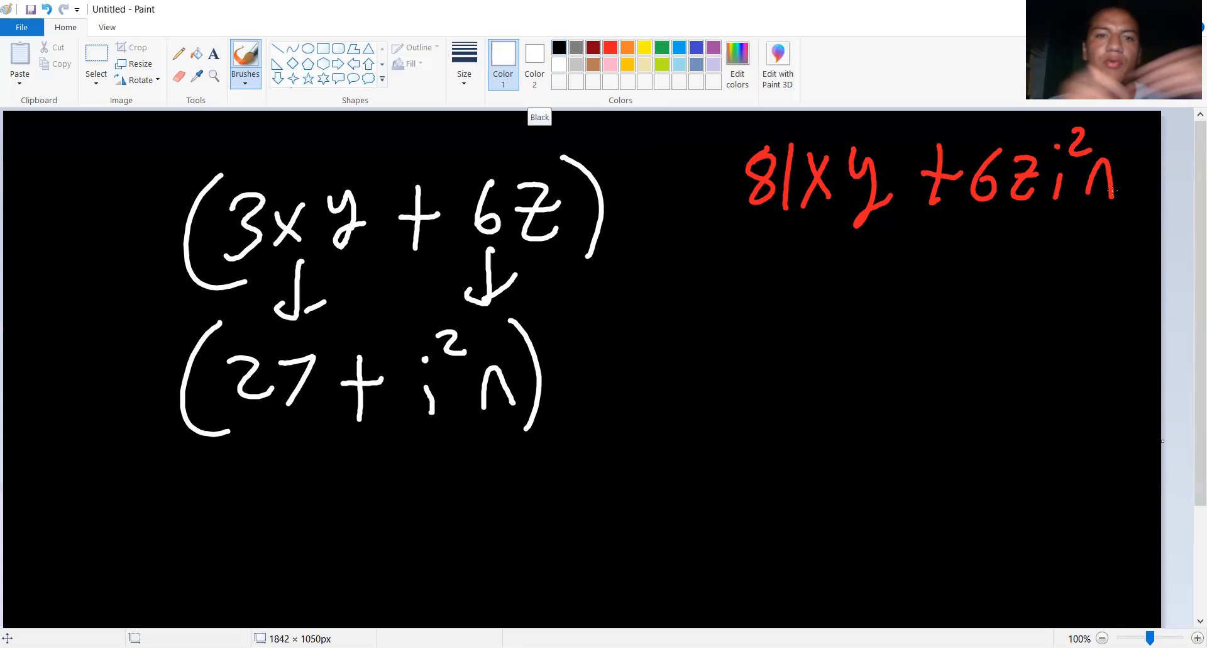
pyautogui.moveTo(338, 266); pyautogui.dragTo(422, 323)
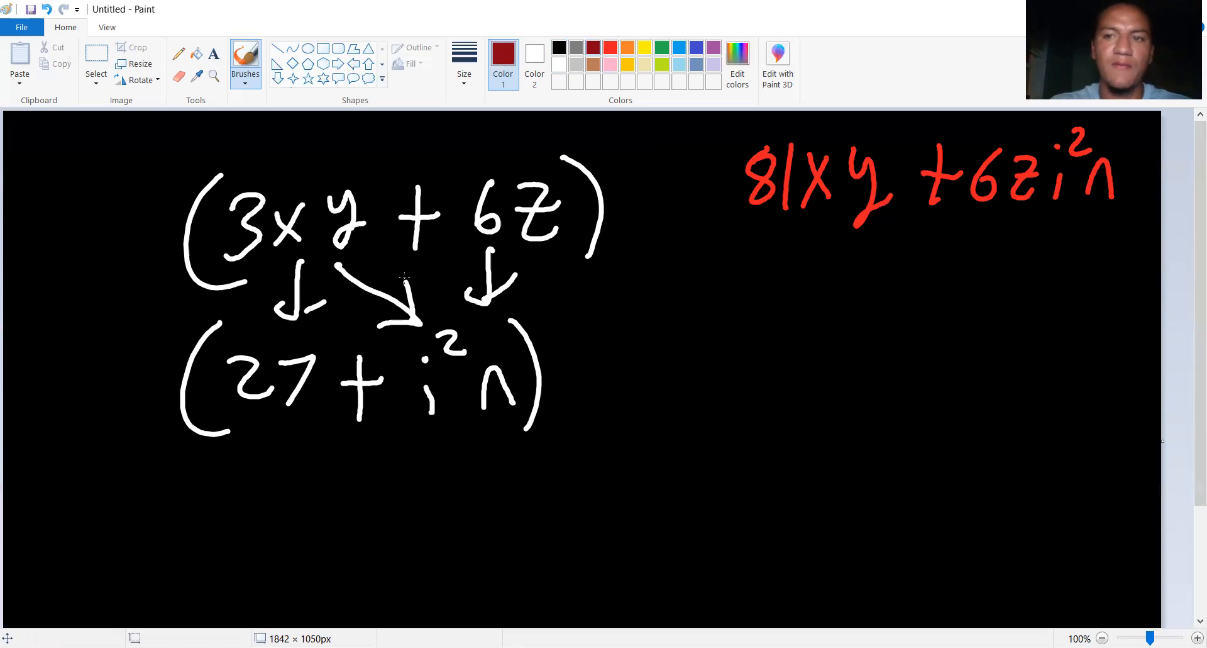
# Step: Write 3xyi²n + 162z in red on a second line, with a crossing arrow from 6z to 27
pyautogui.moveTo(744, 292); pyautogui.dragTo(789, 331)
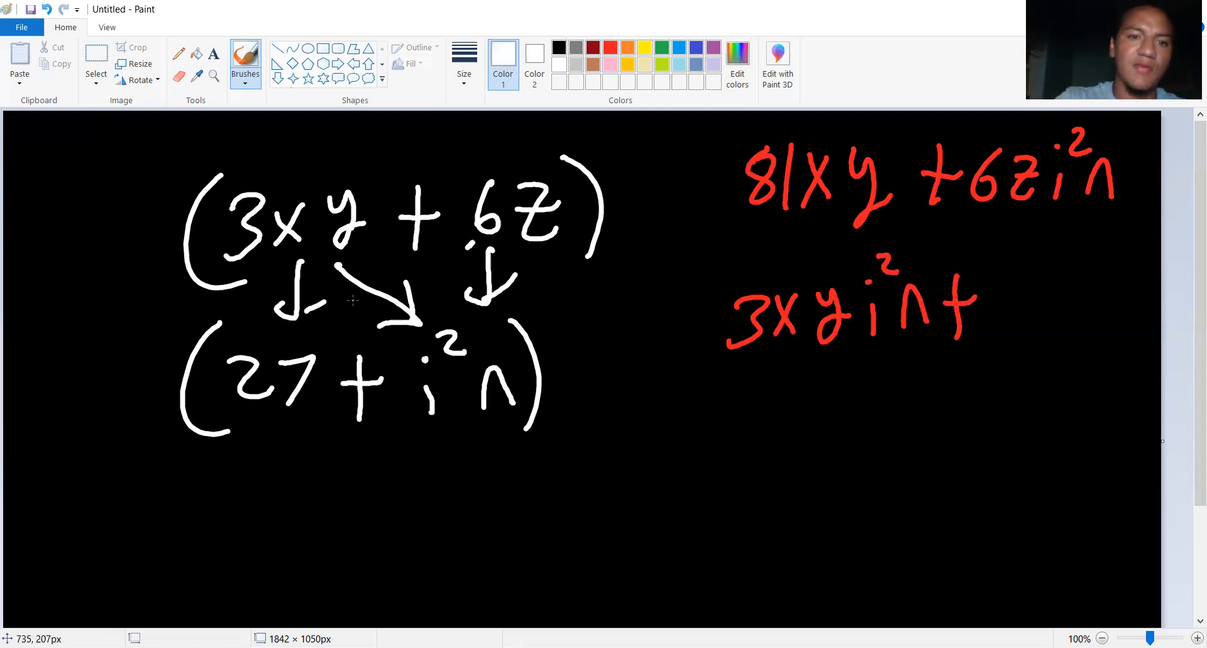
pyautogui.moveTo(478, 242); pyautogui.dragTo(350, 324)
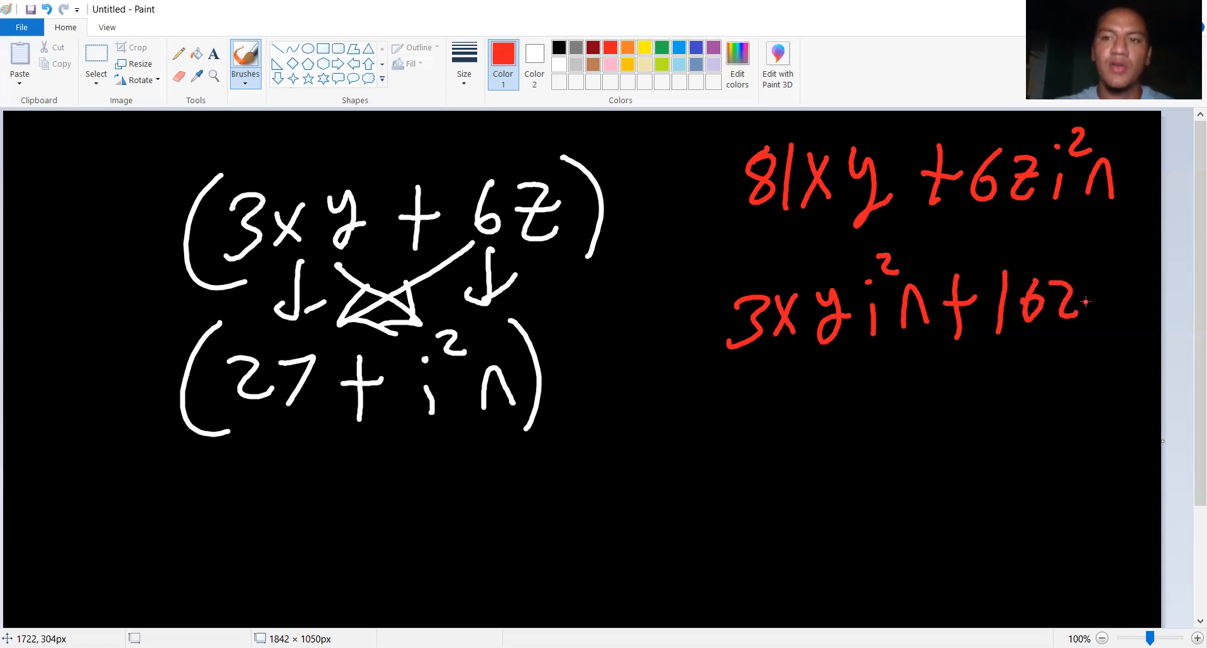
pyautogui.moveTo(1086, 300); pyautogui.dragTo(1124, 300)
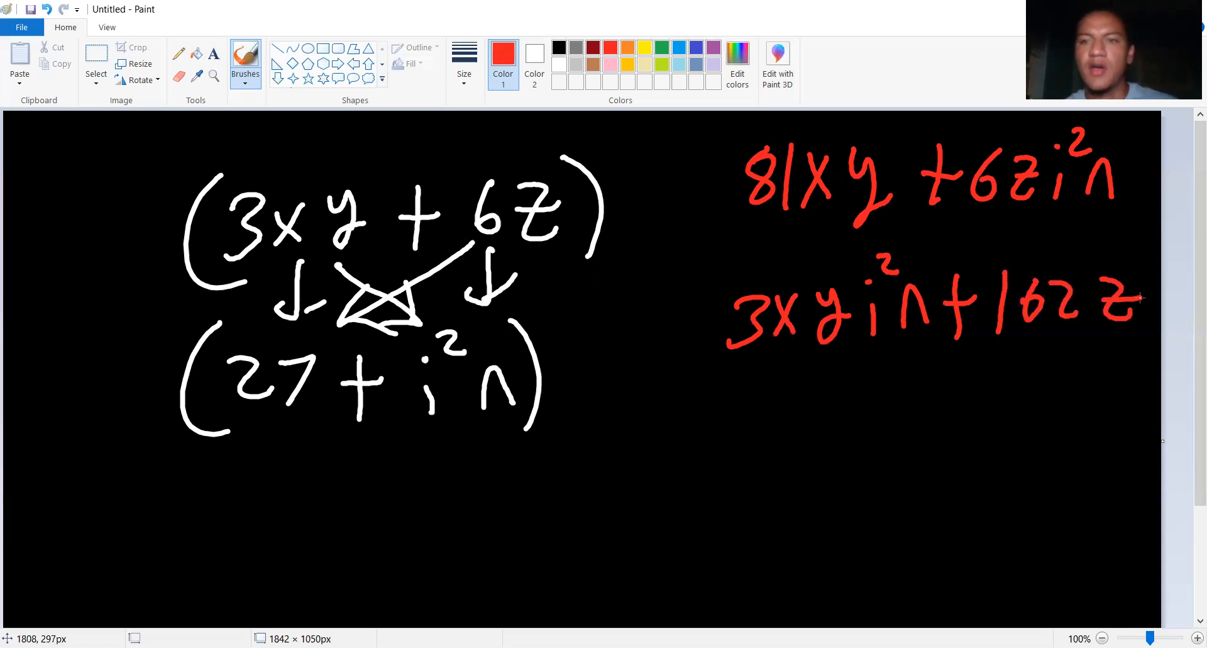